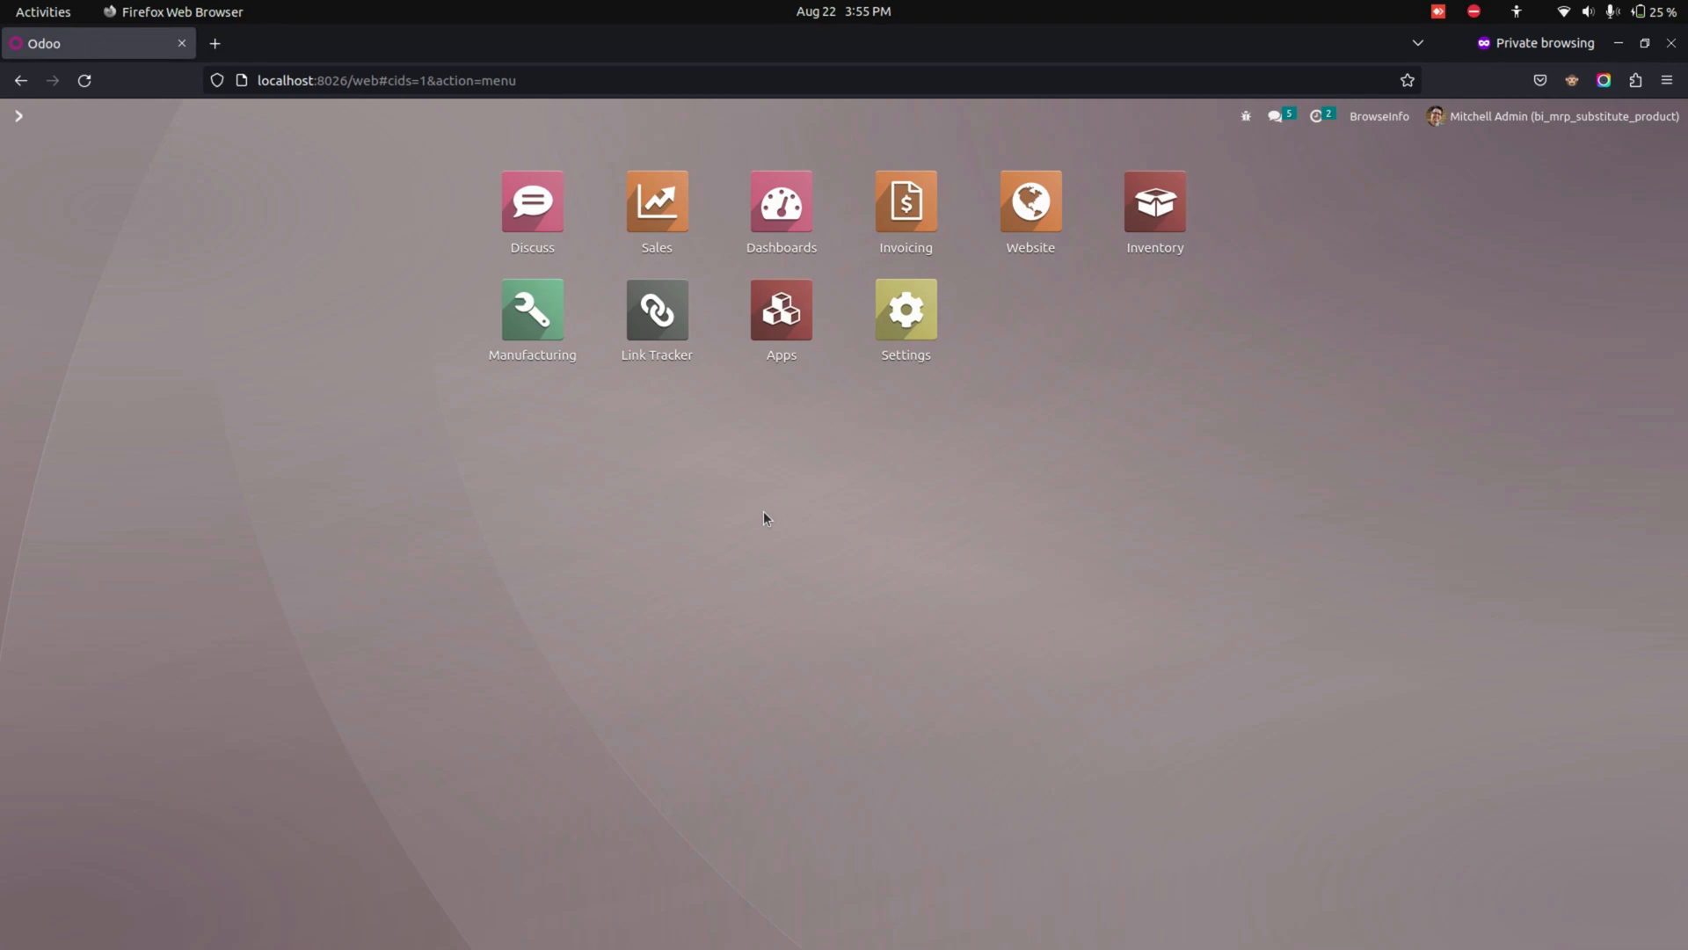
# Step: Open Manufacturing's Bills of Materials list from the Products menu
pyautogui.click(532, 308)
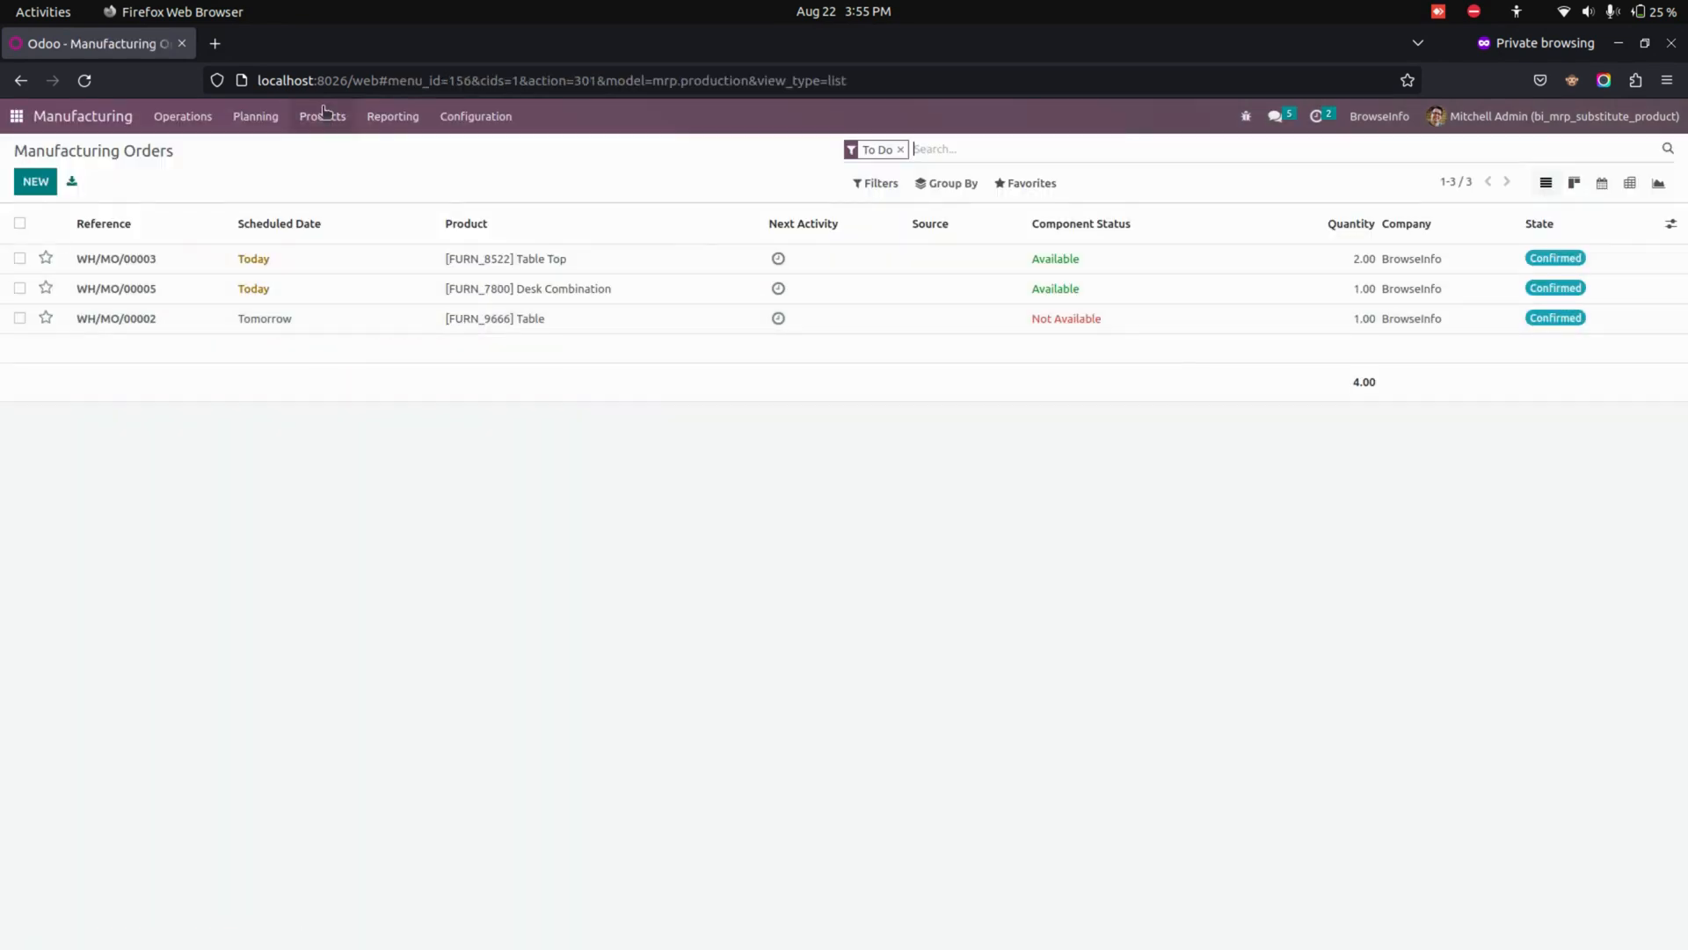
pyautogui.click(322, 116)
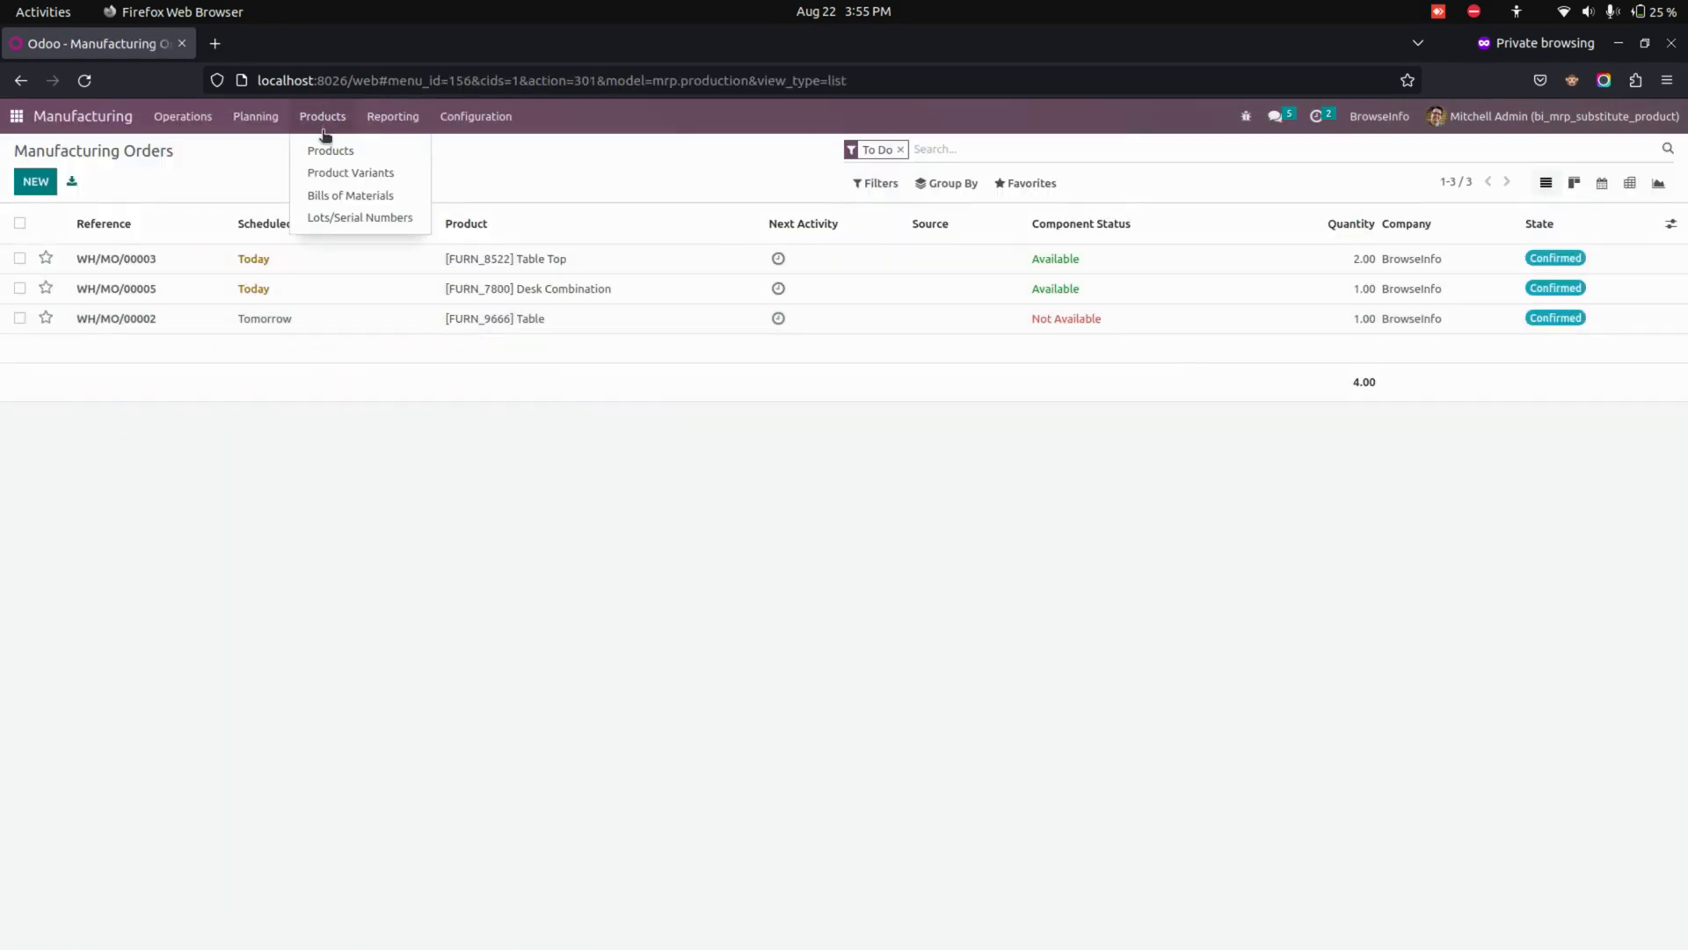
pyautogui.click(349, 195)
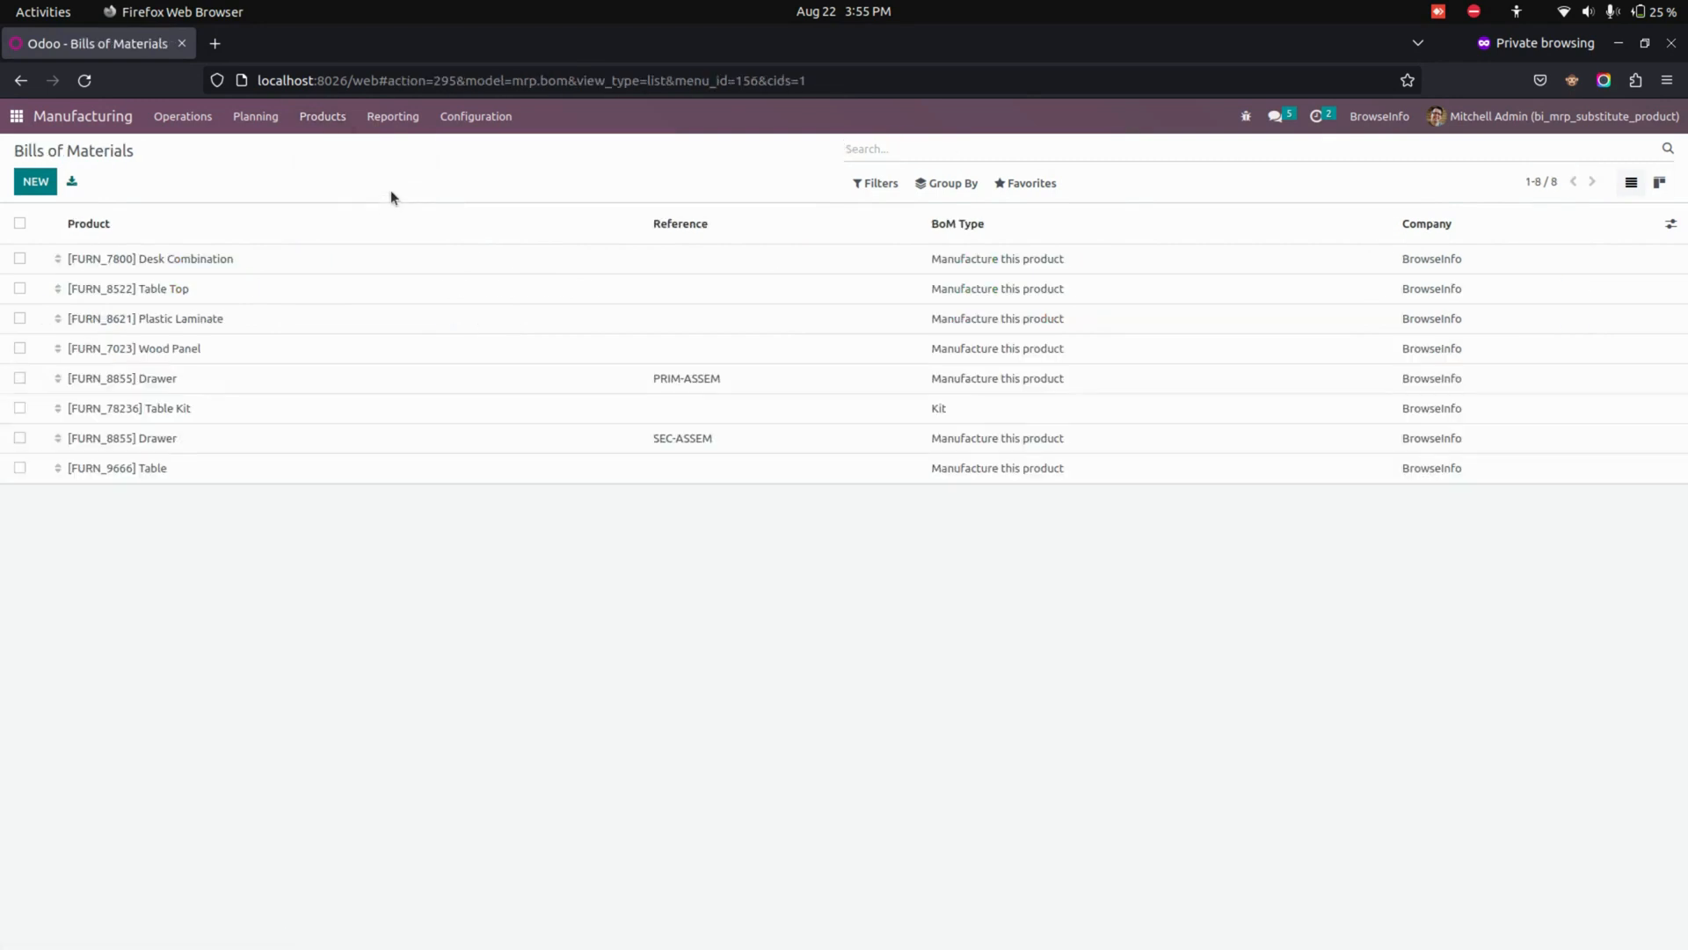
pyautogui.moveTo(267, 266)
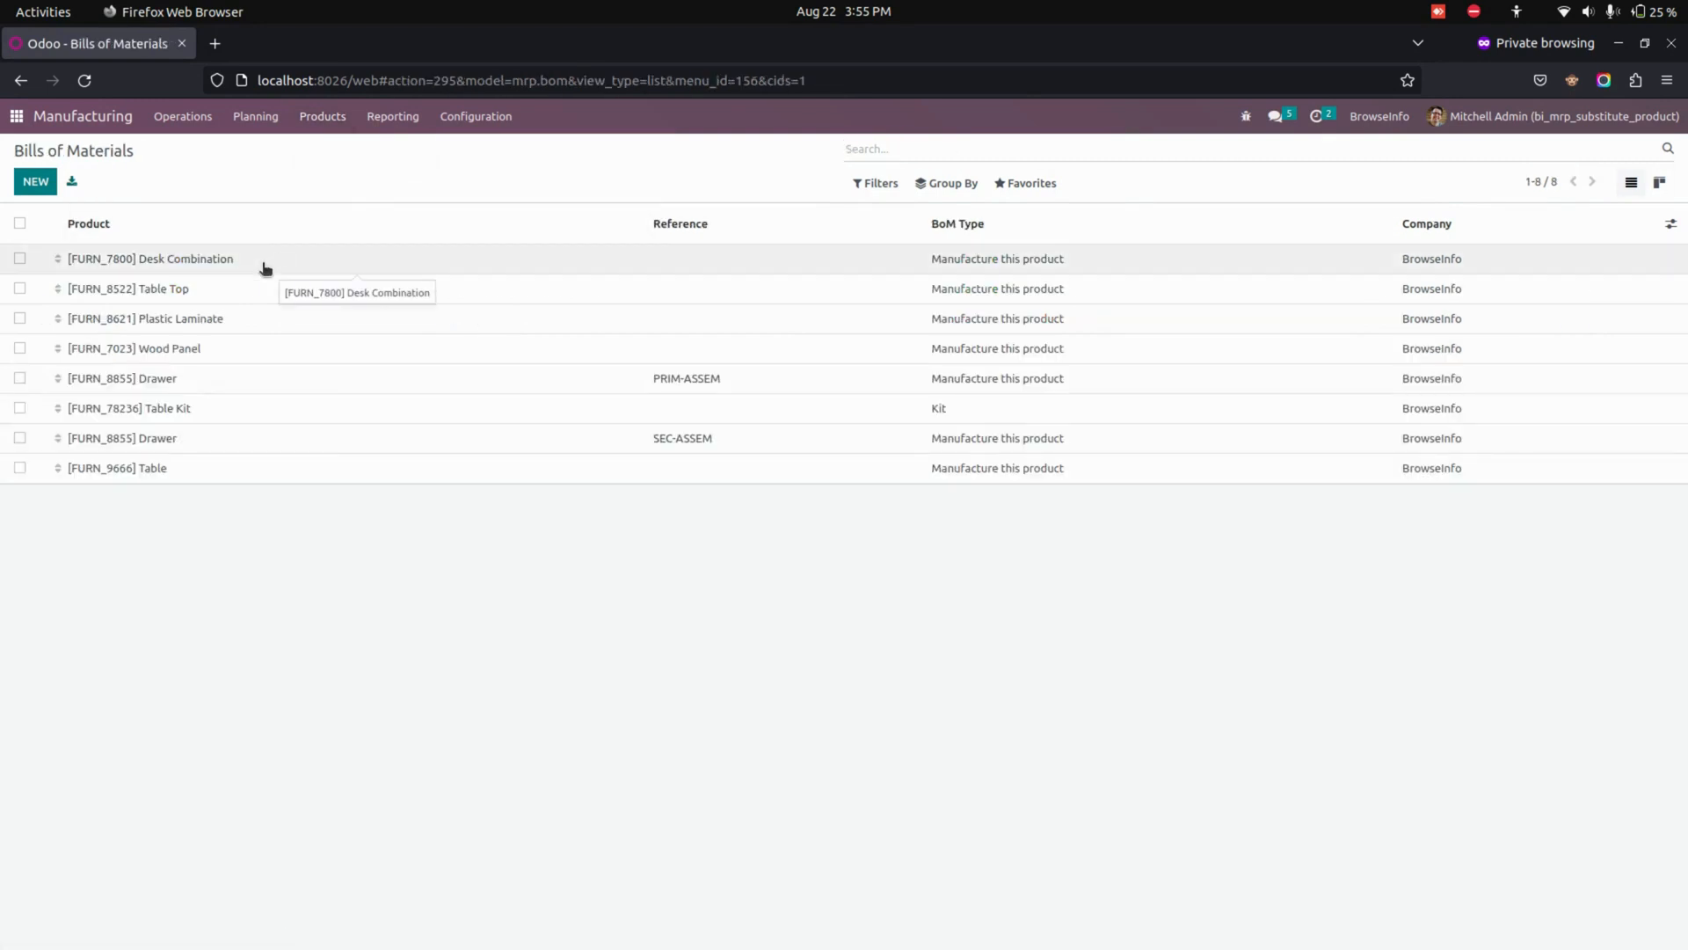
# Step: Open the [FURN_7800] Desk Combination BoM and inspect the Corner Desk Left Sit component line
pyautogui.click(149, 258)
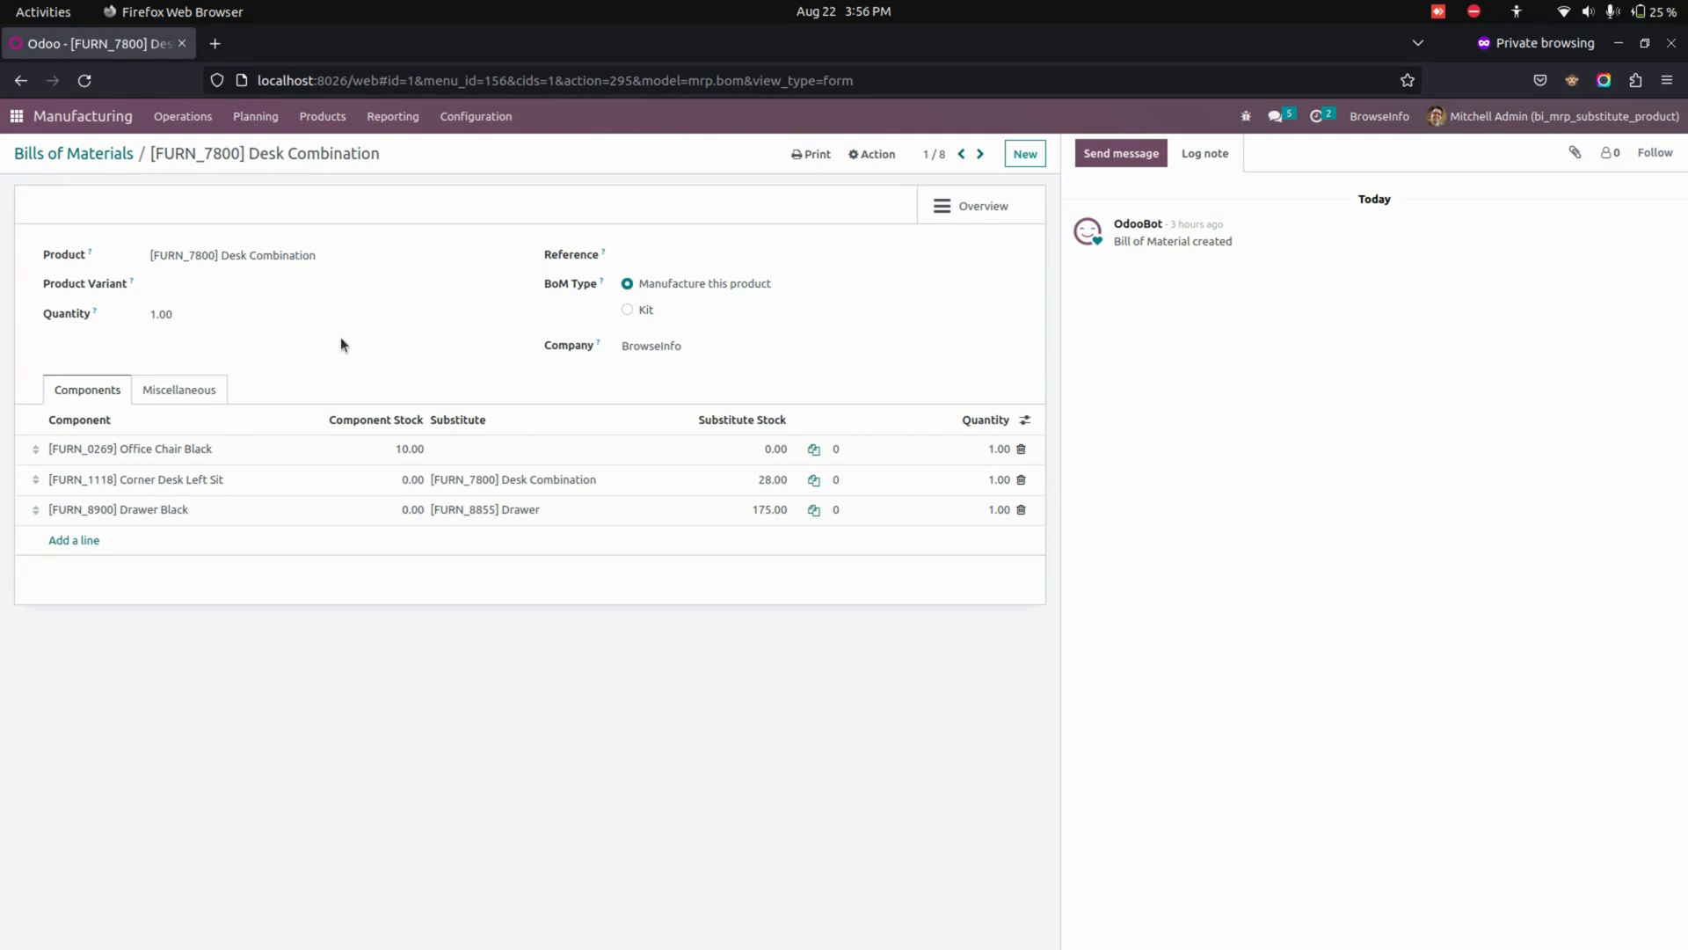
pyautogui.moveTo(381, 502)
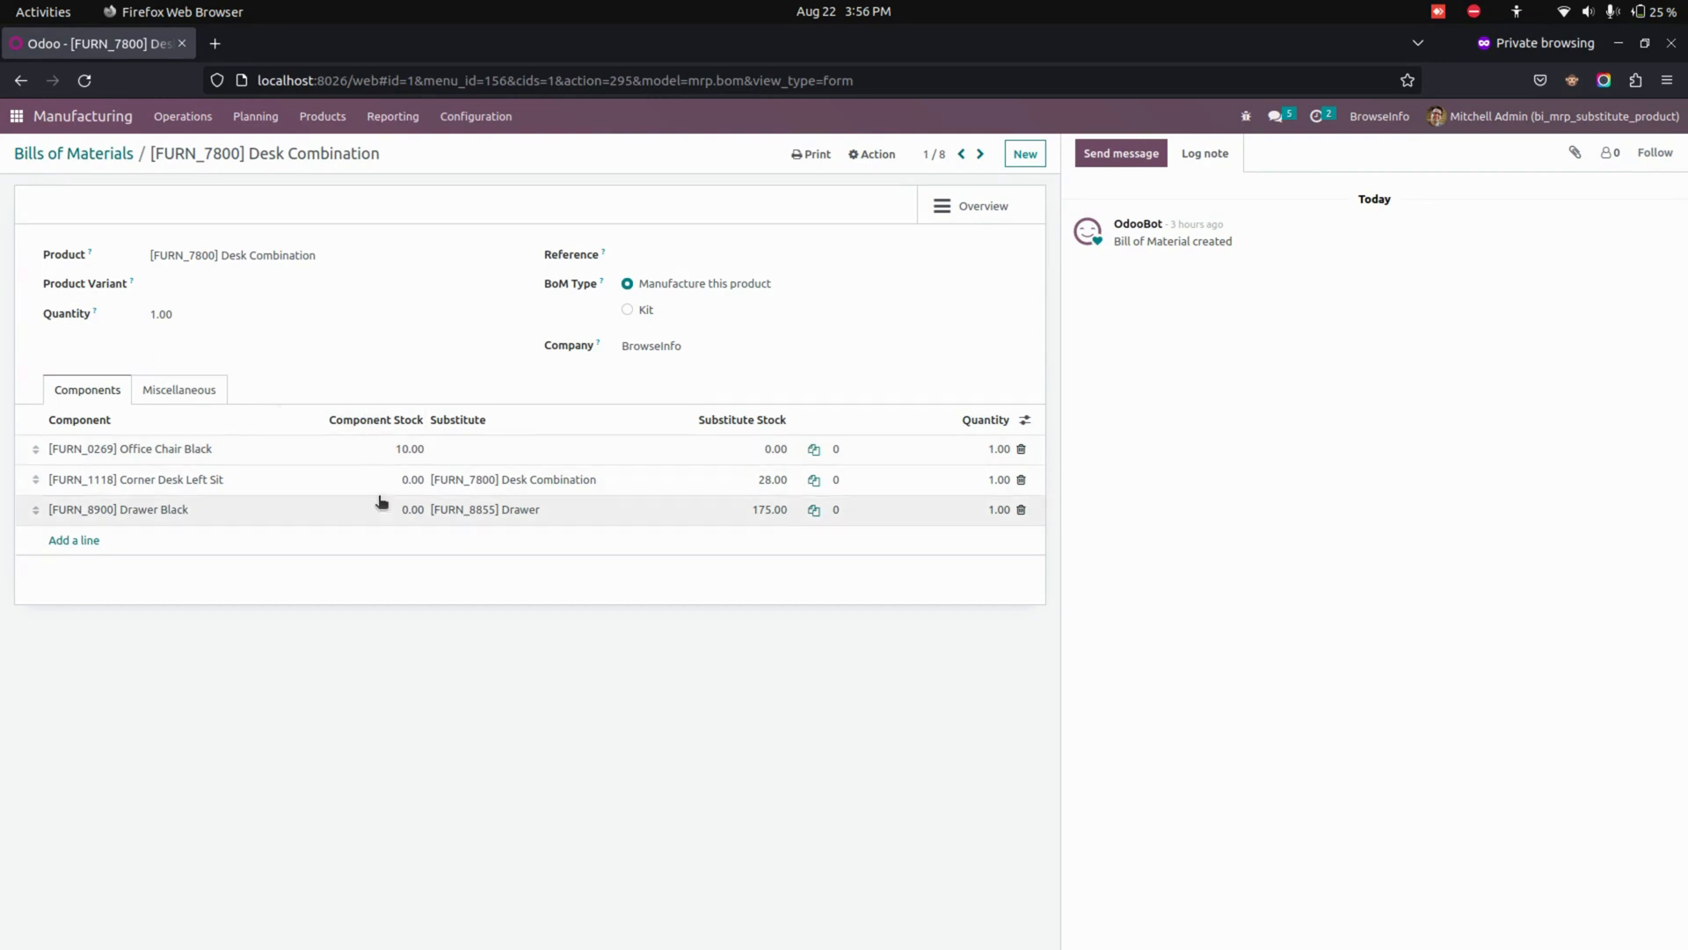
pyautogui.moveTo(239, 504)
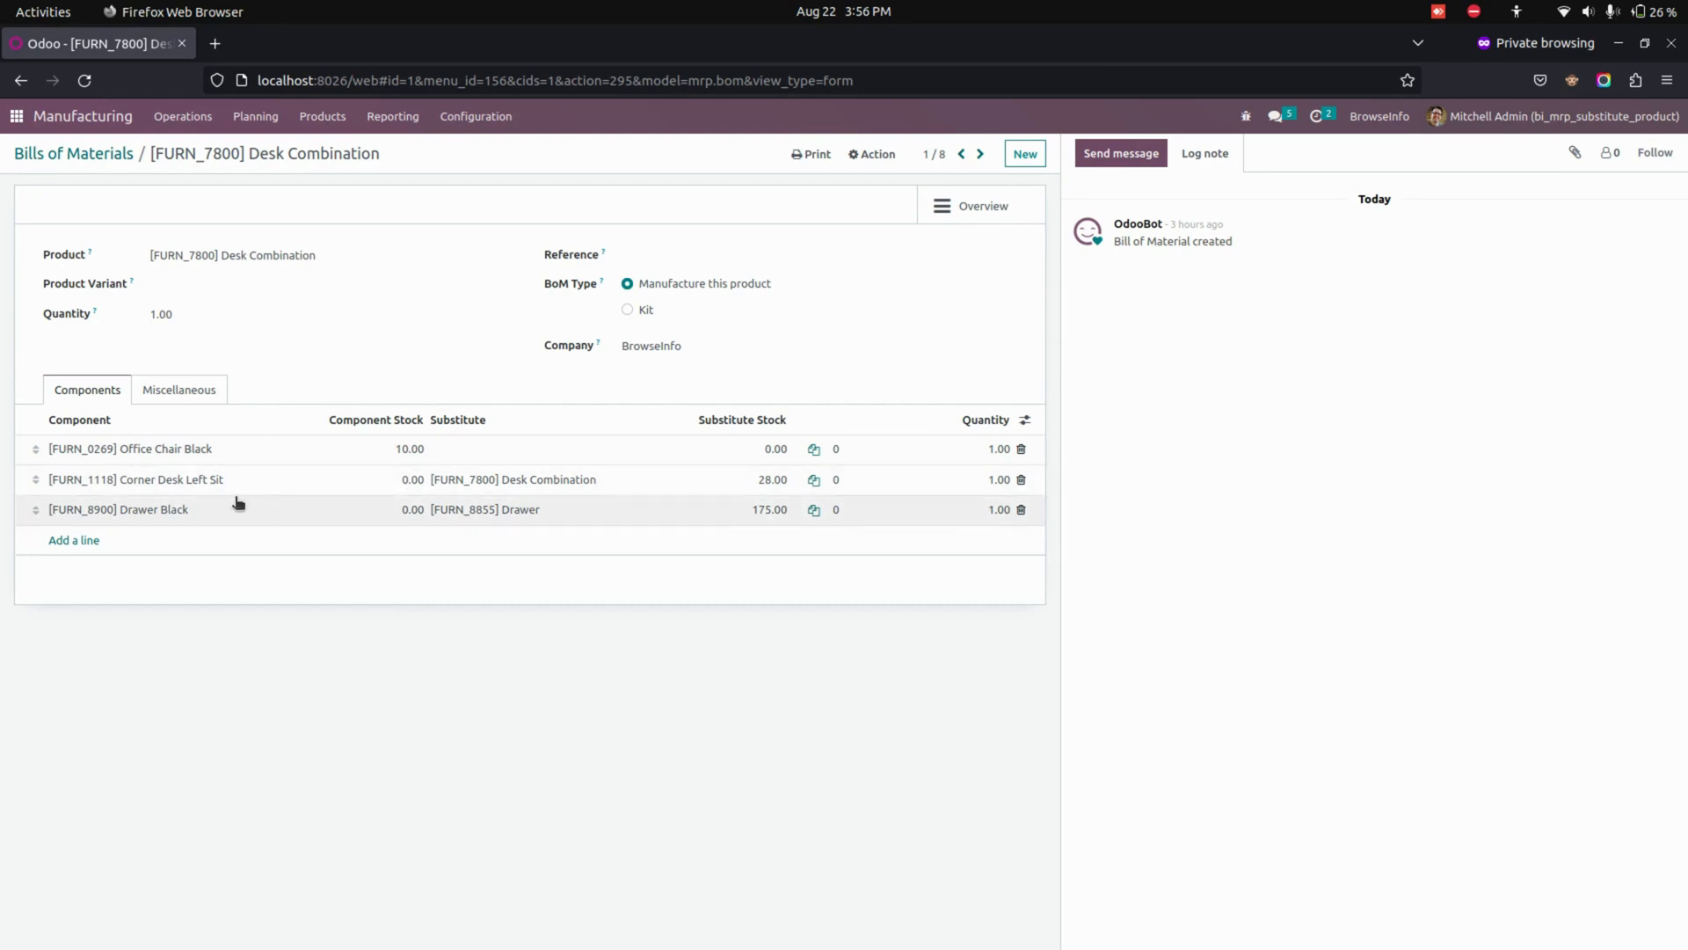
pyautogui.click(132, 479)
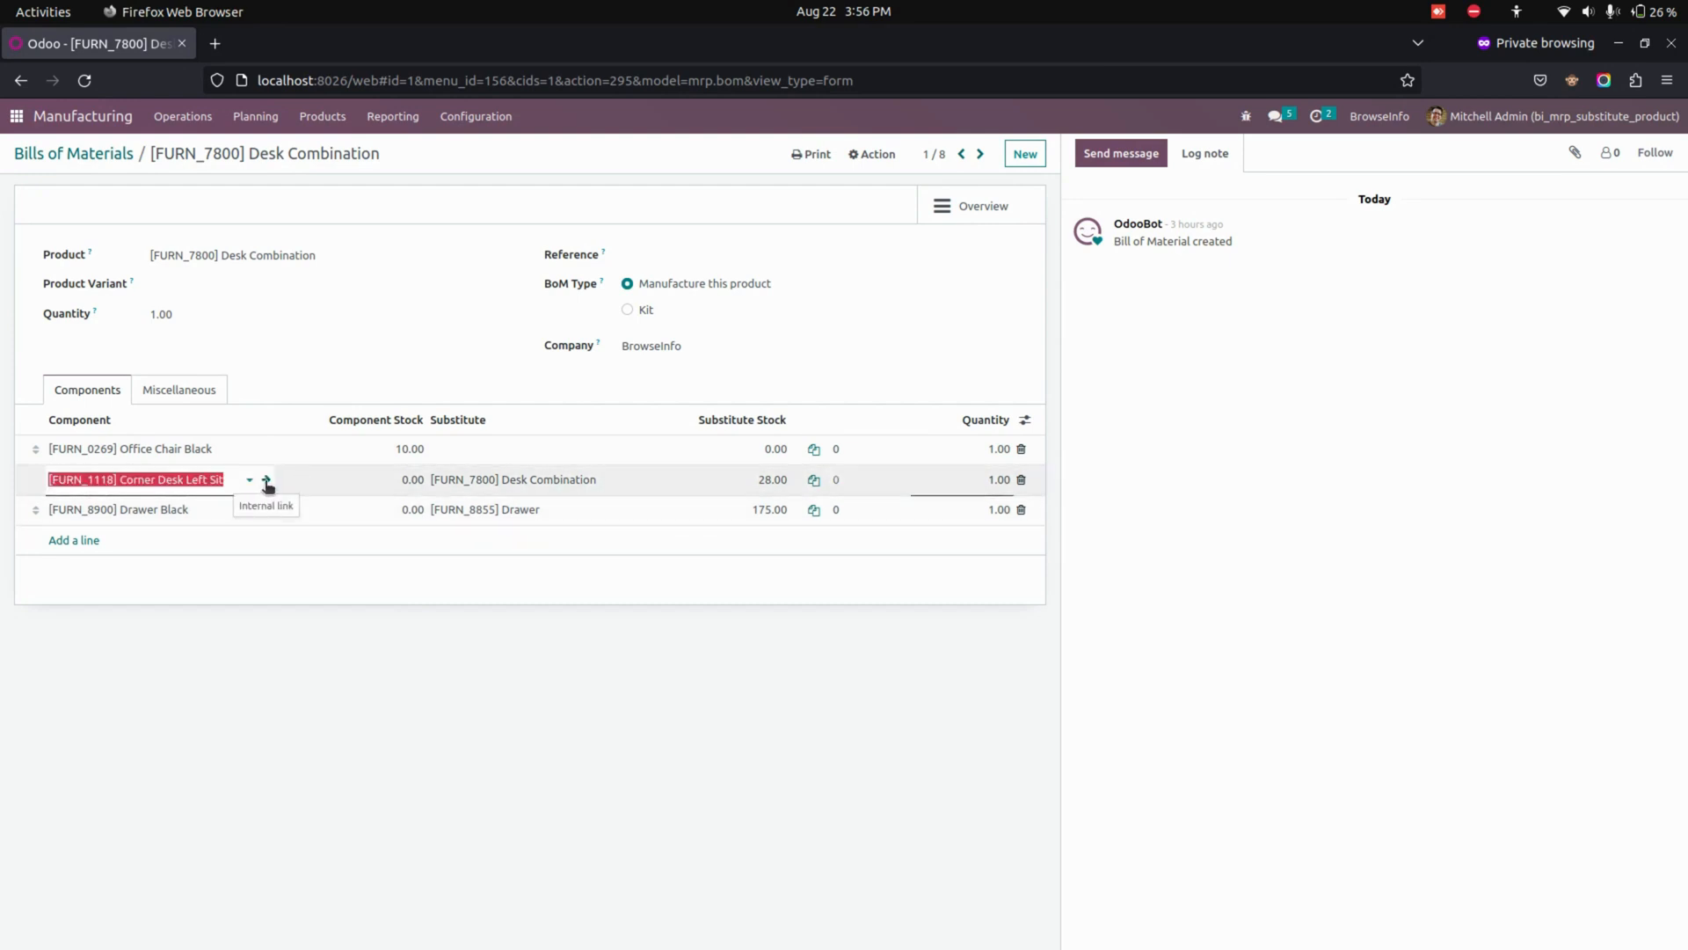
pyautogui.click(270, 479)
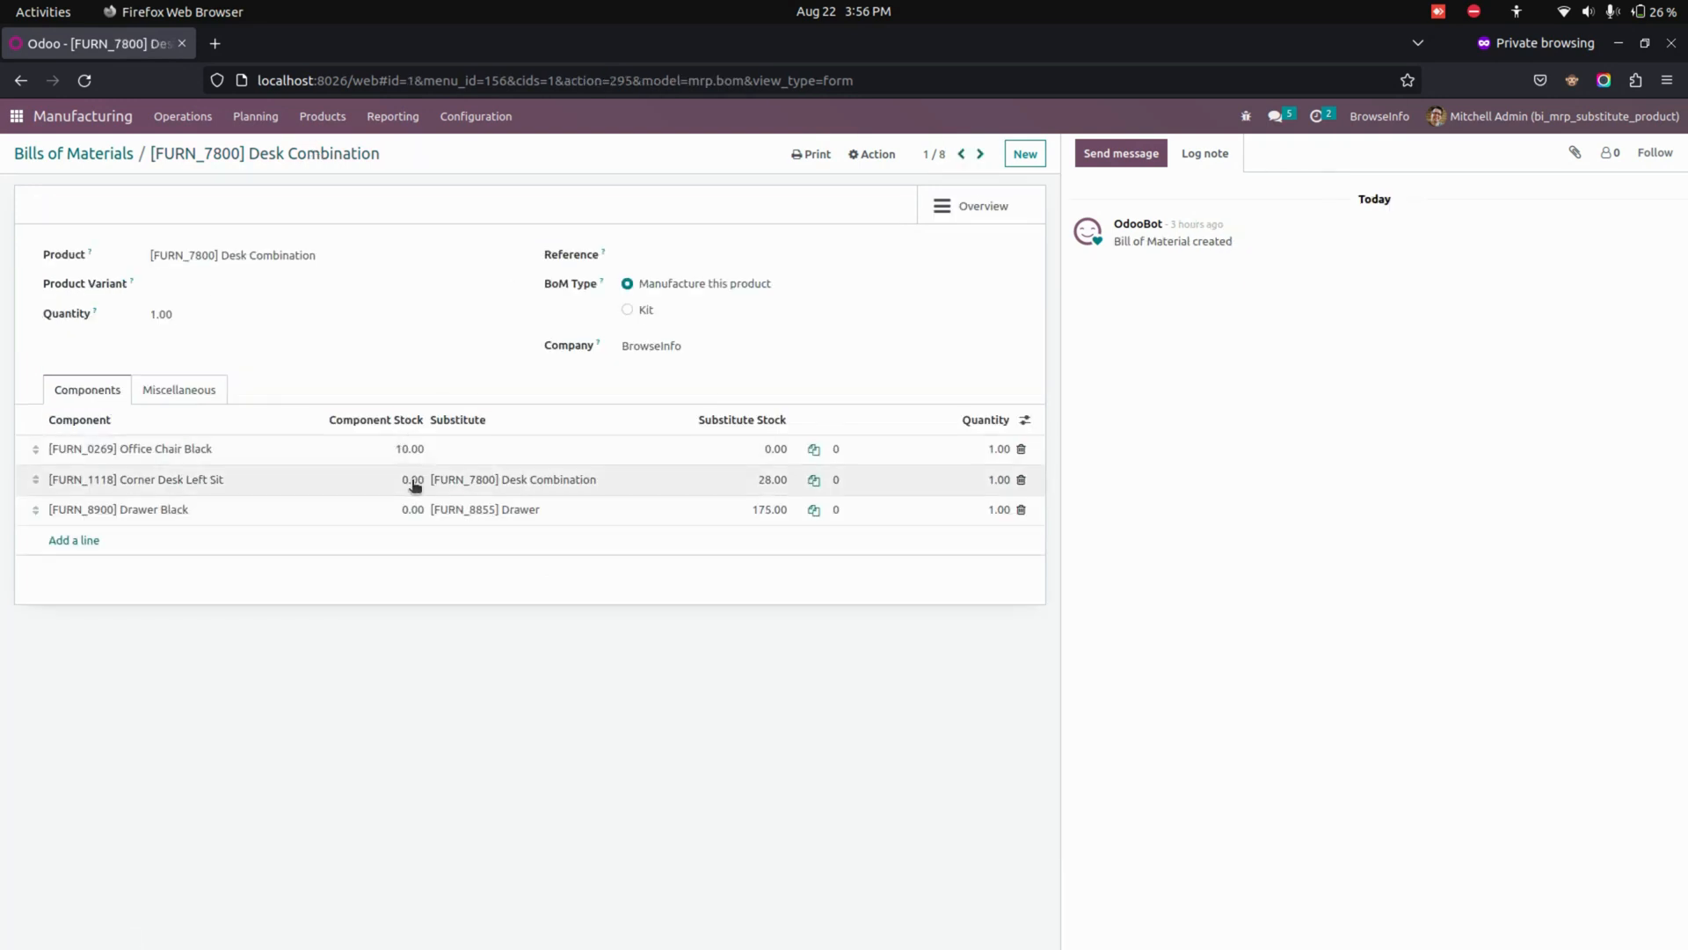
pyautogui.moveTo(401, 489)
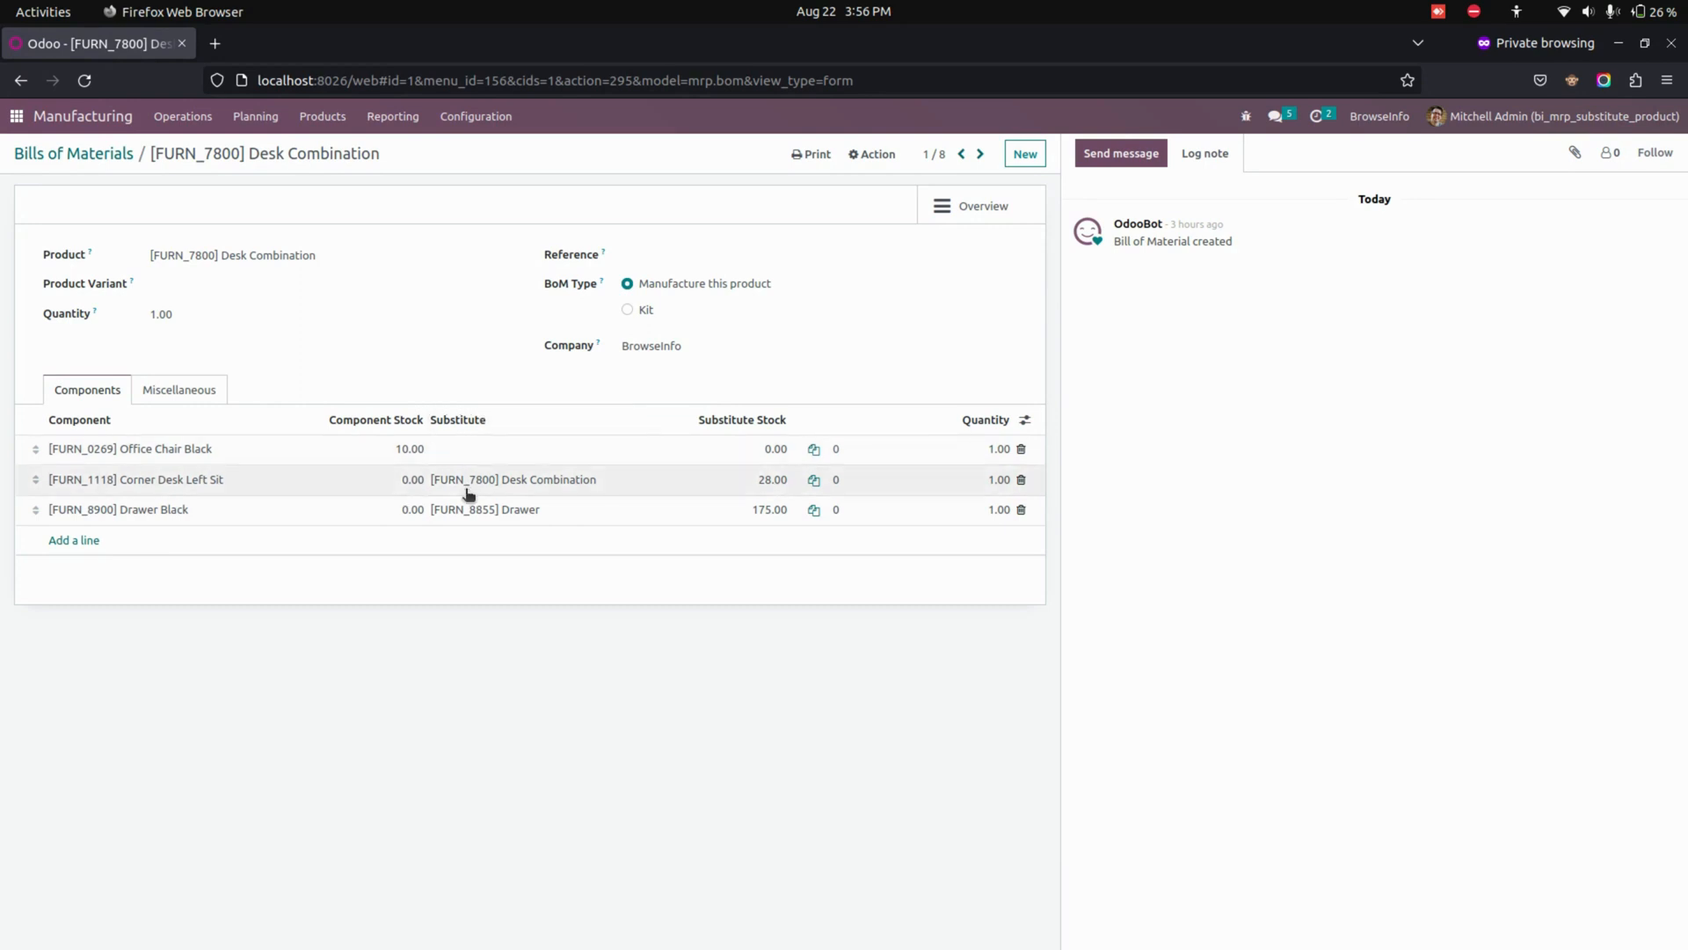
pyautogui.moveTo(468, 495)
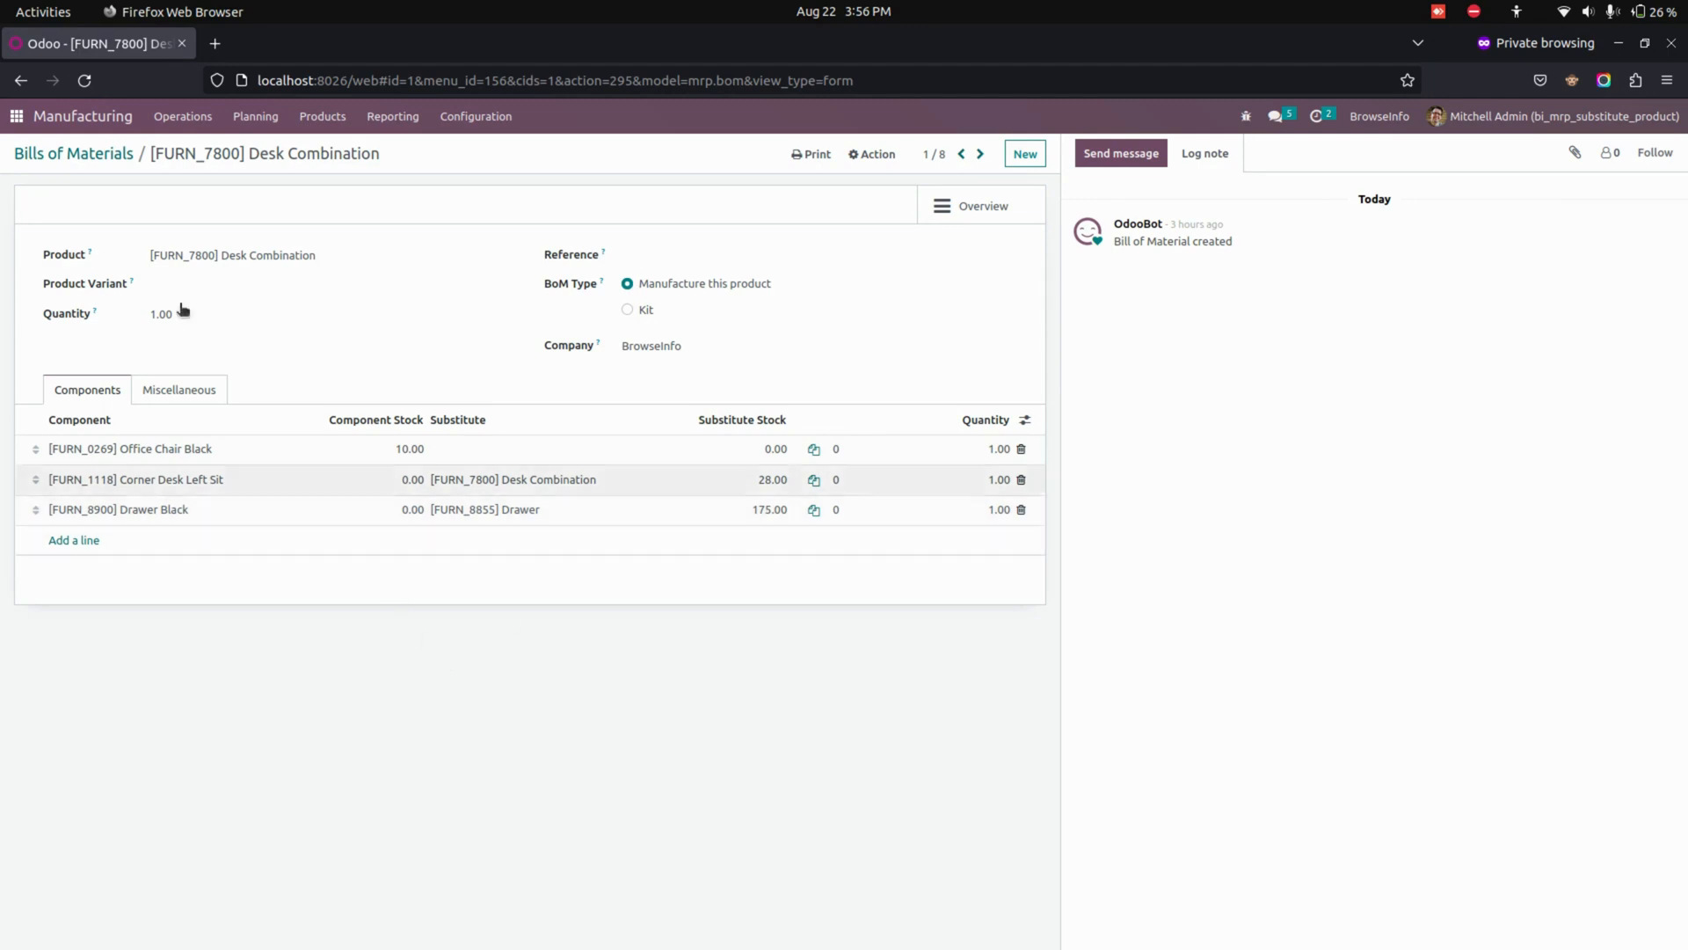
# Step: Create a new manufacturing order with [FURN_7800] Desk Combination as the product
pyautogui.click(182, 117)
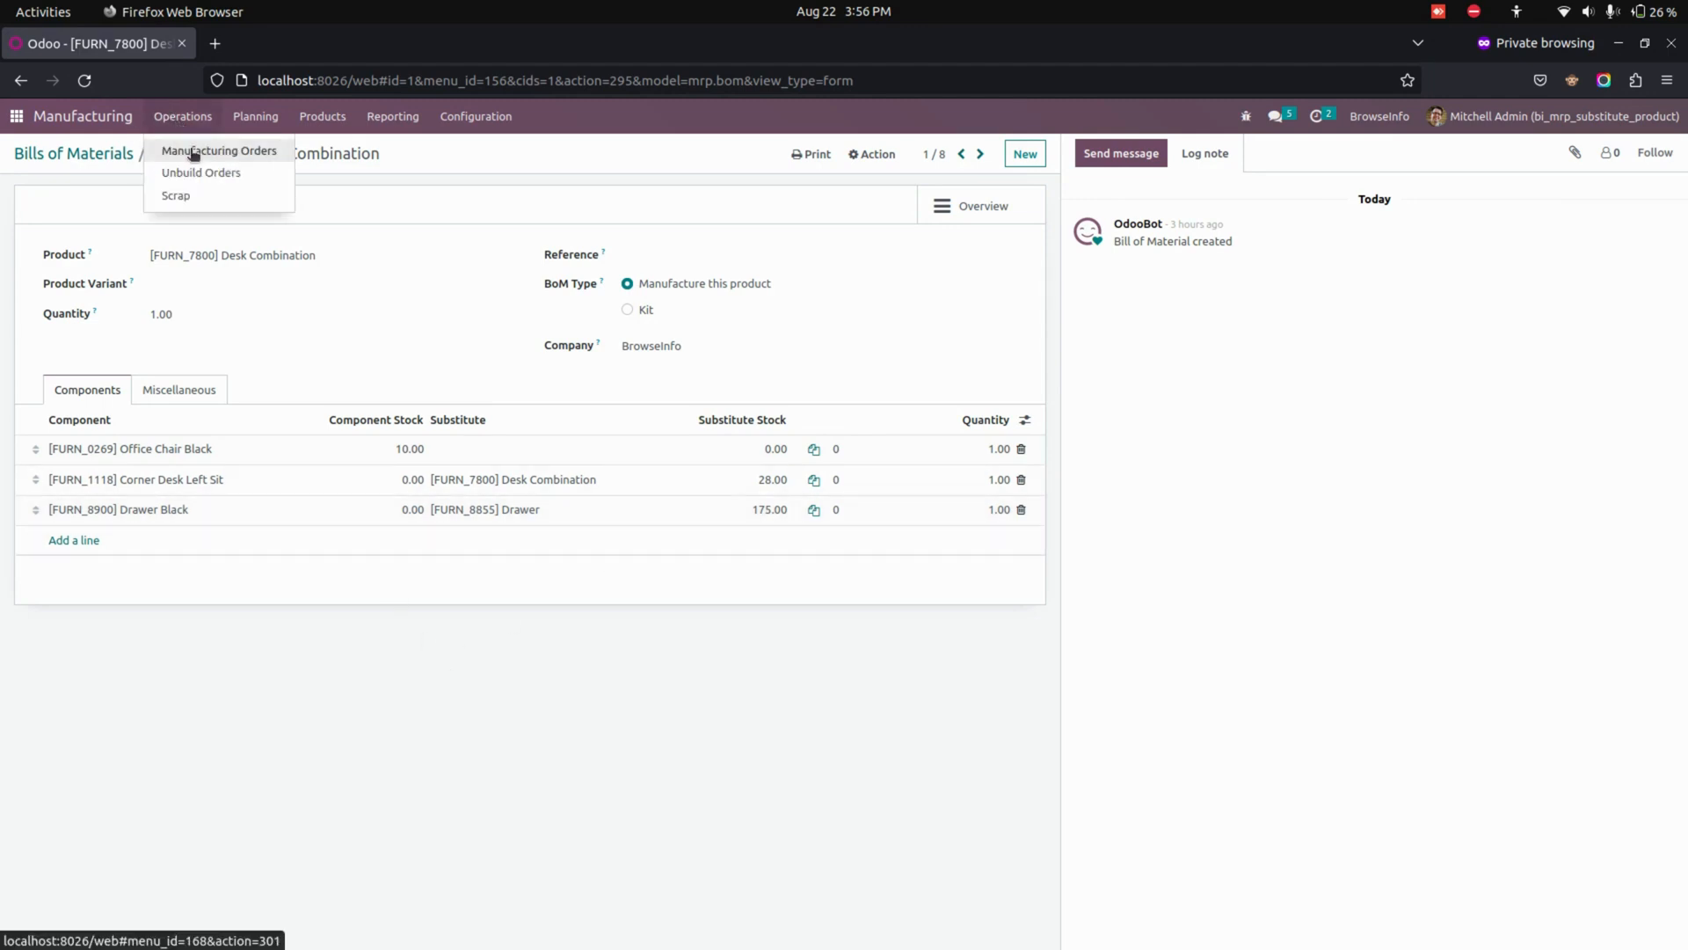
pyautogui.click(220, 151)
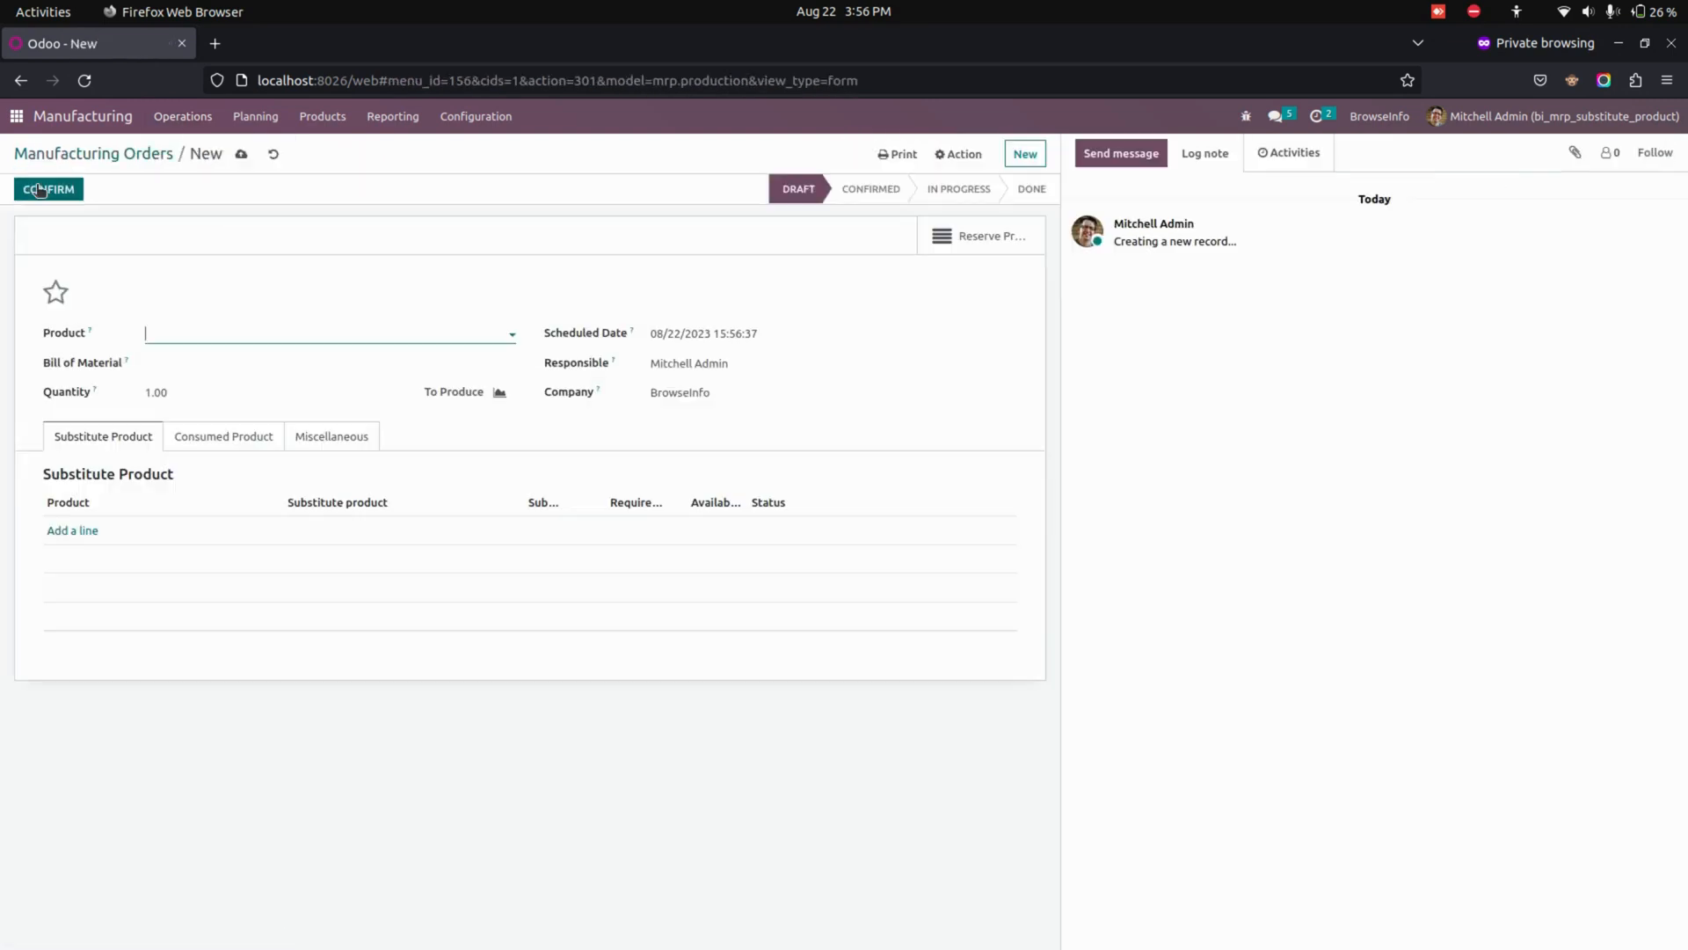
pyautogui.write('[FURN_7800] Desk Combination')
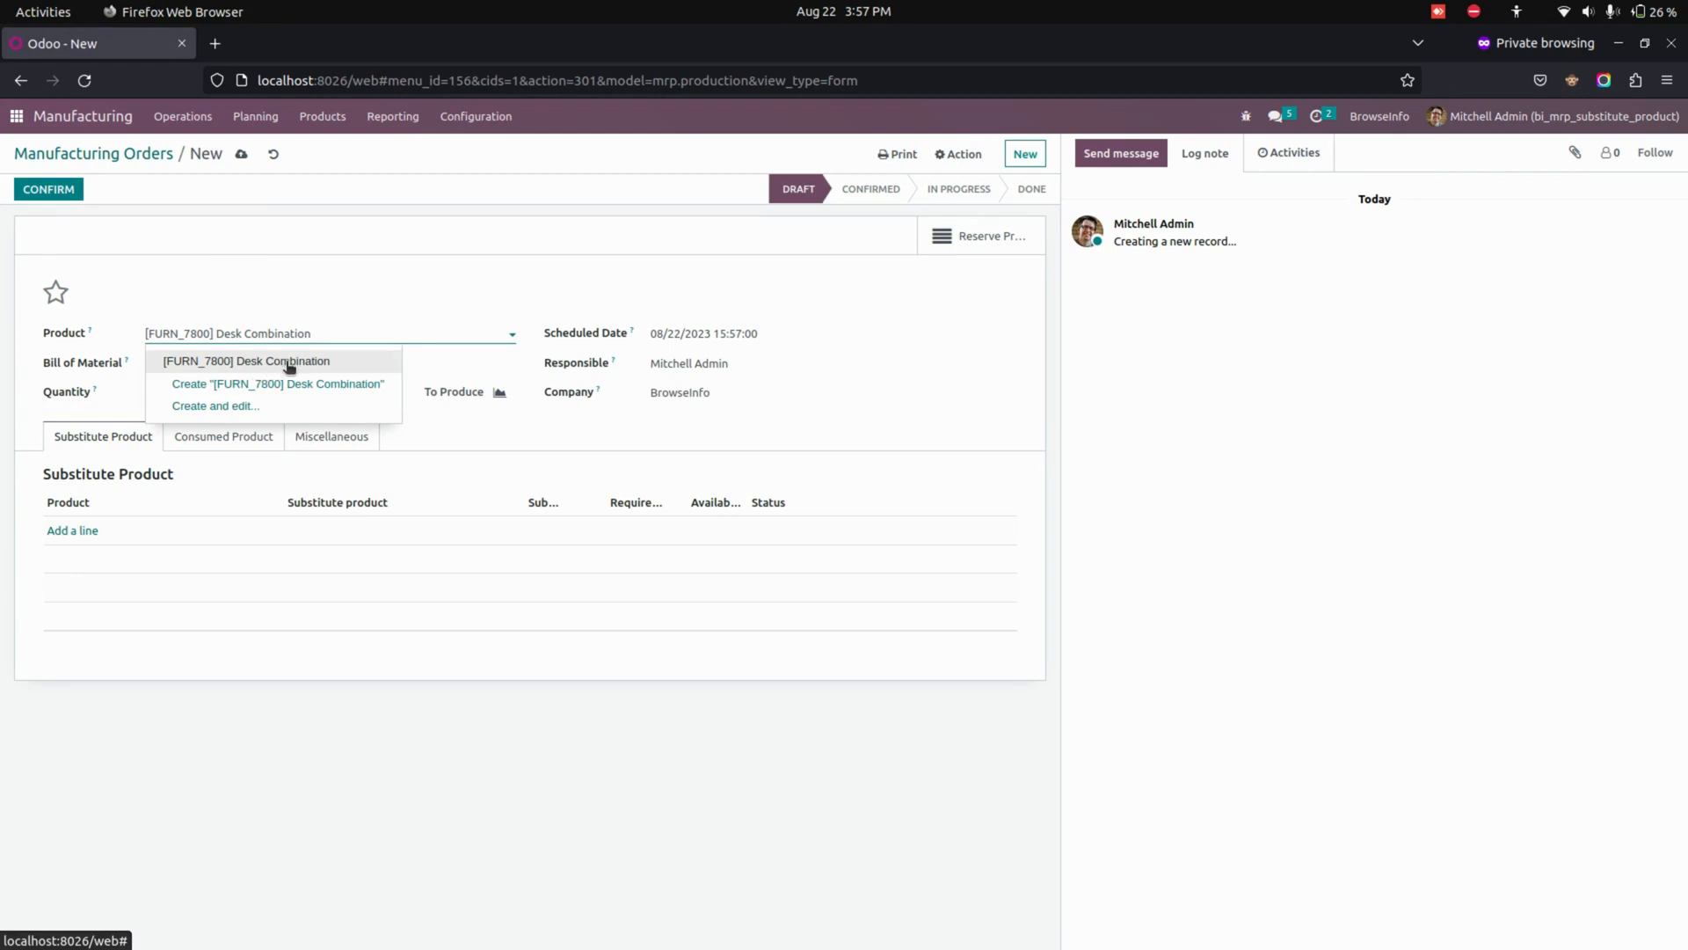
pyautogui.click(276, 360)
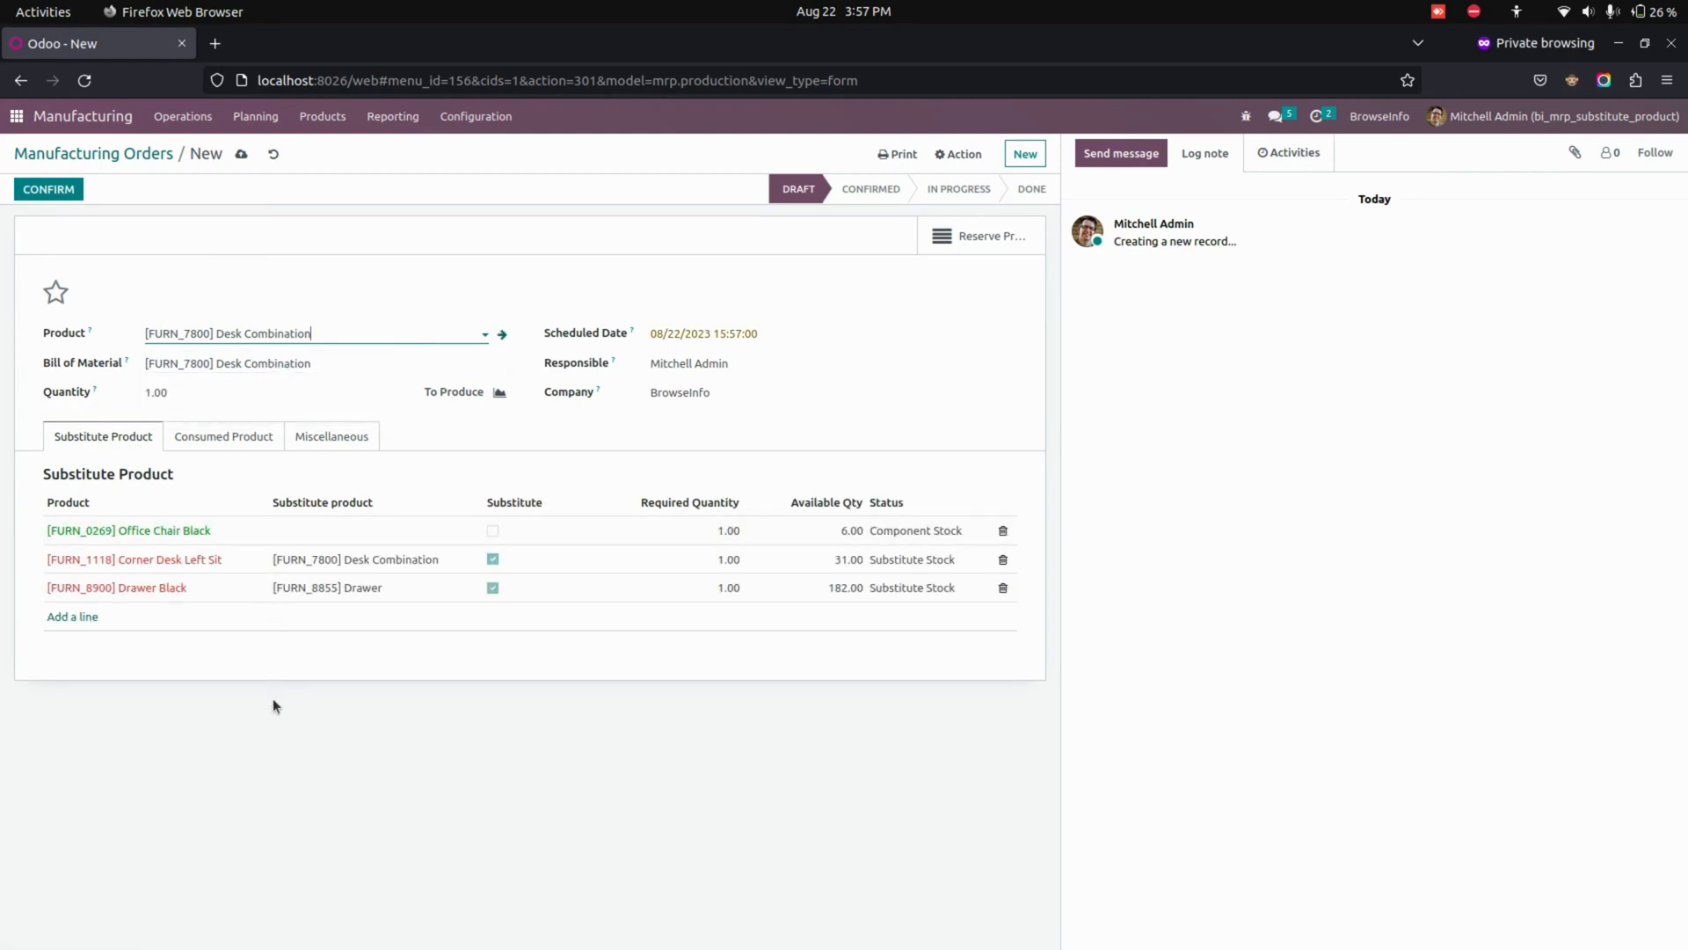
pyautogui.moveTo(273, 757)
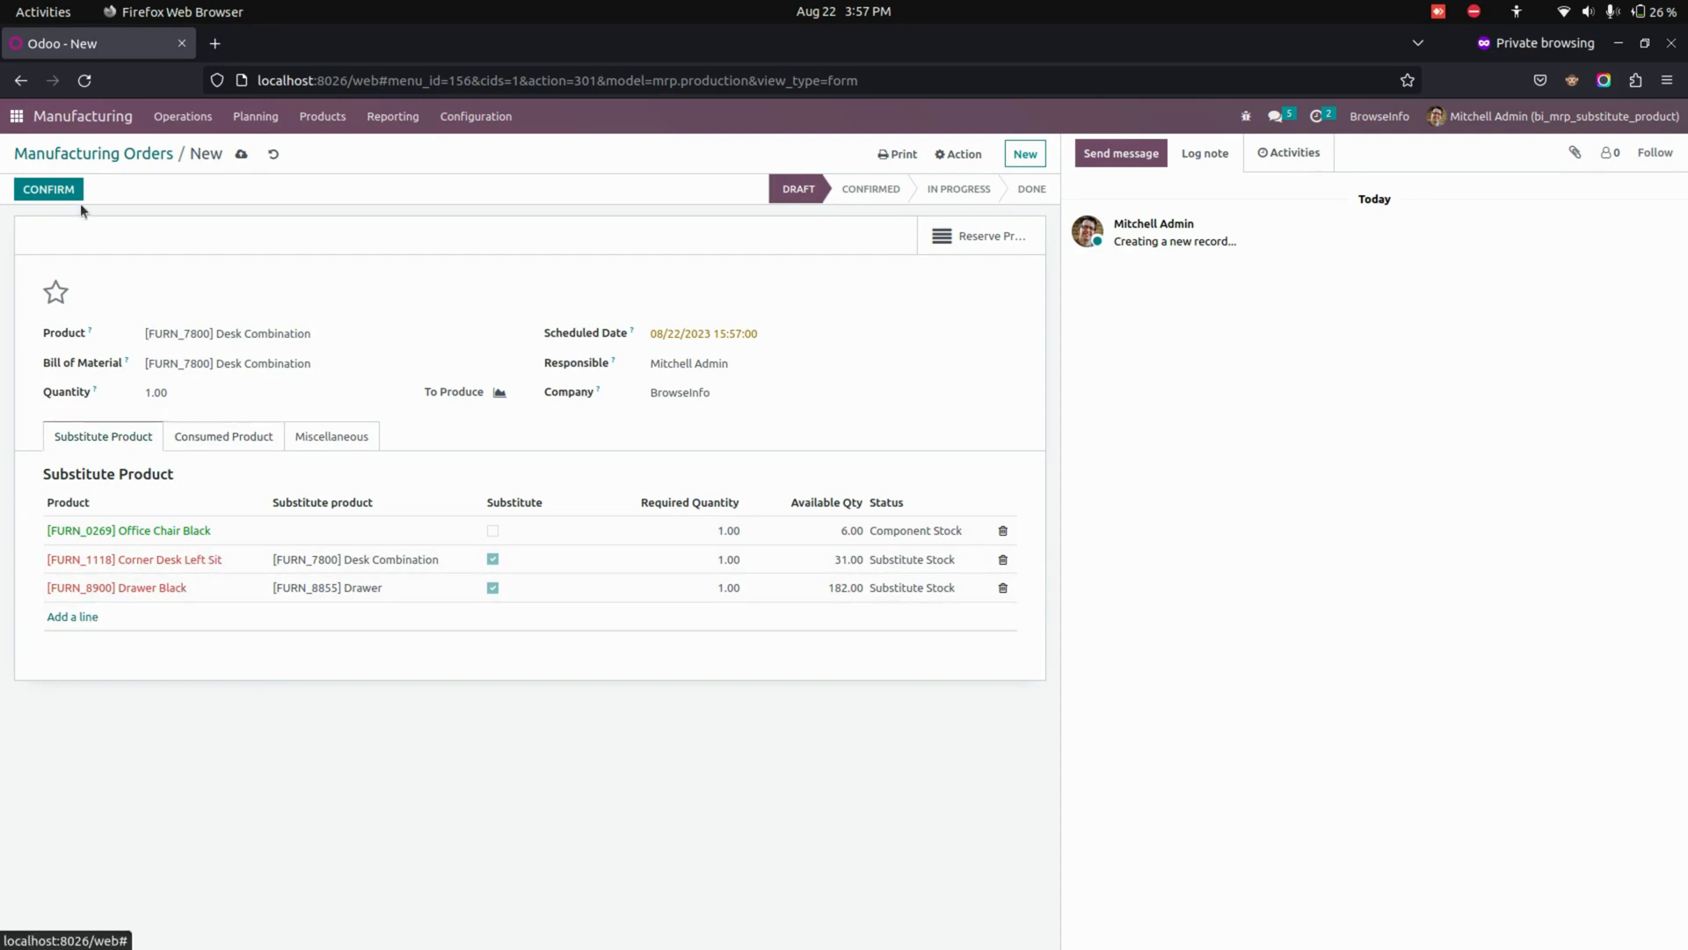
# Step: Confirm WH/MO/00010 and compare the Consumed Product and Substitute Product tabs
pyautogui.click(48, 189)
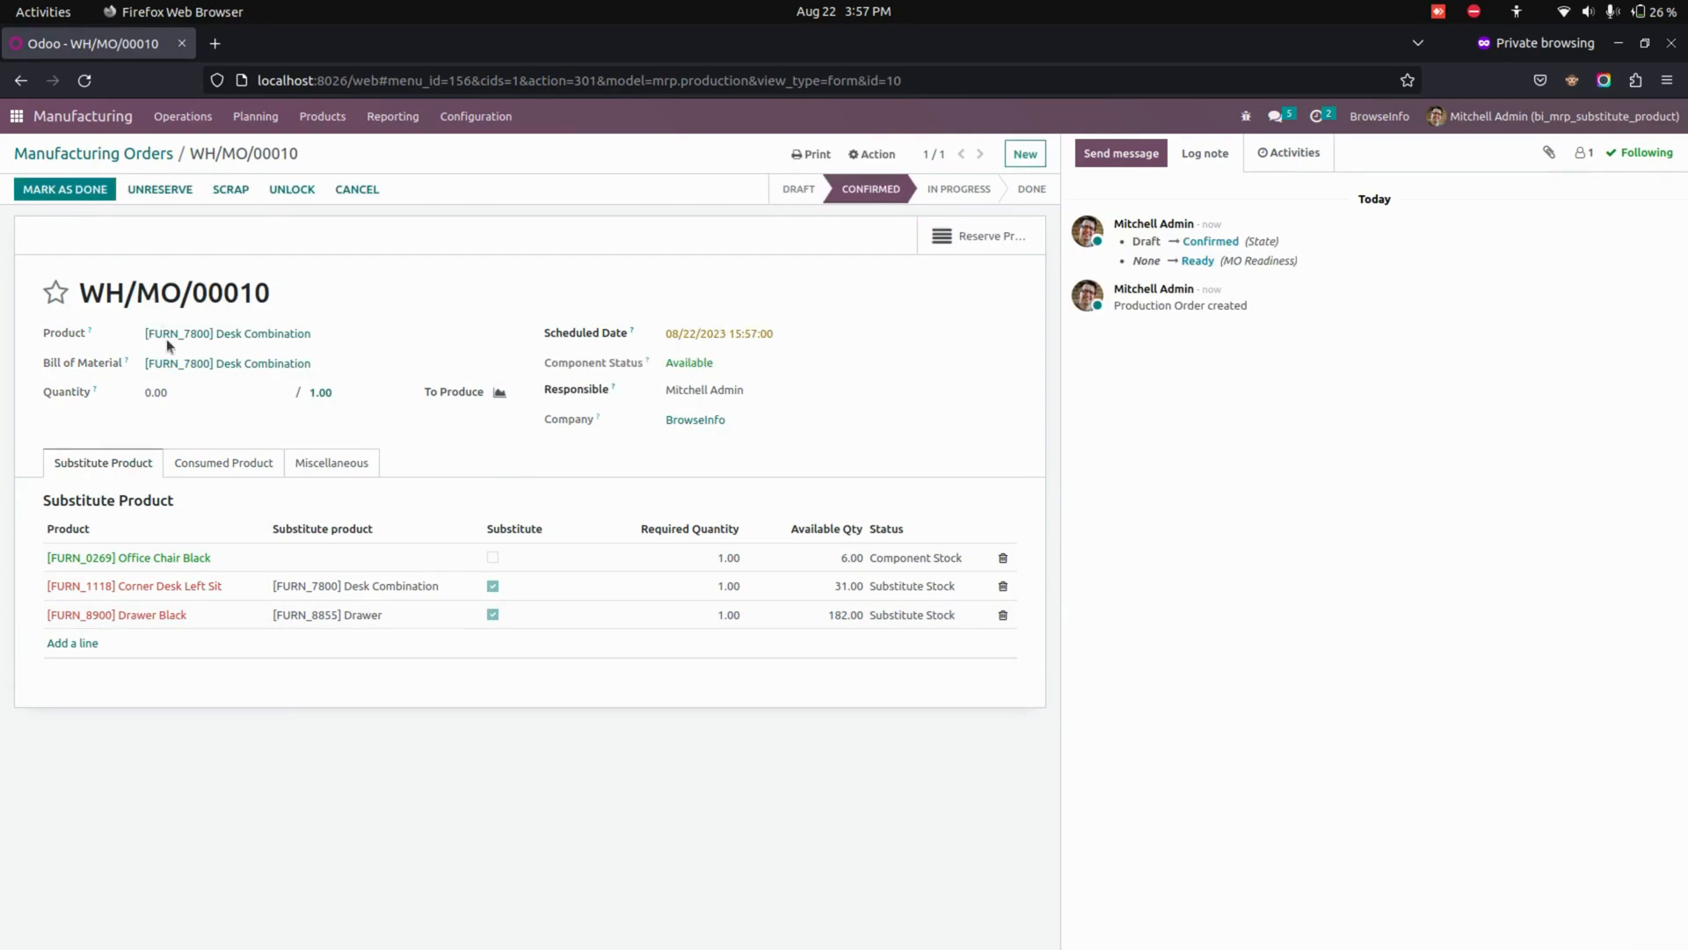
pyautogui.click(224, 462)
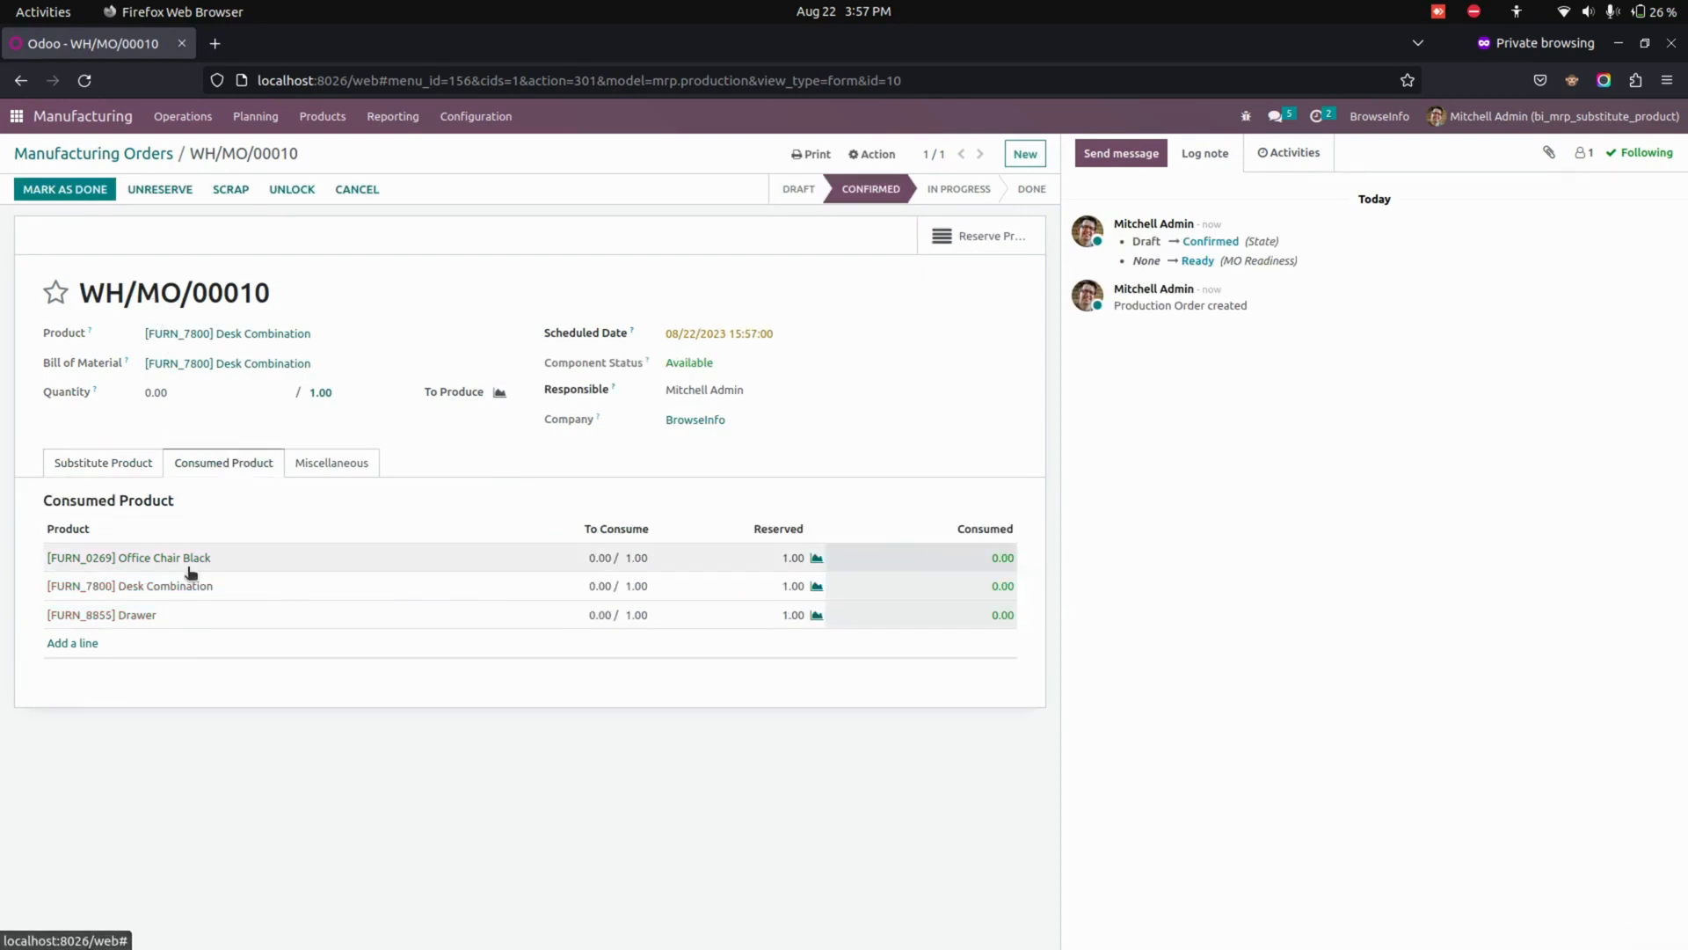
pyautogui.moveTo(105, 458)
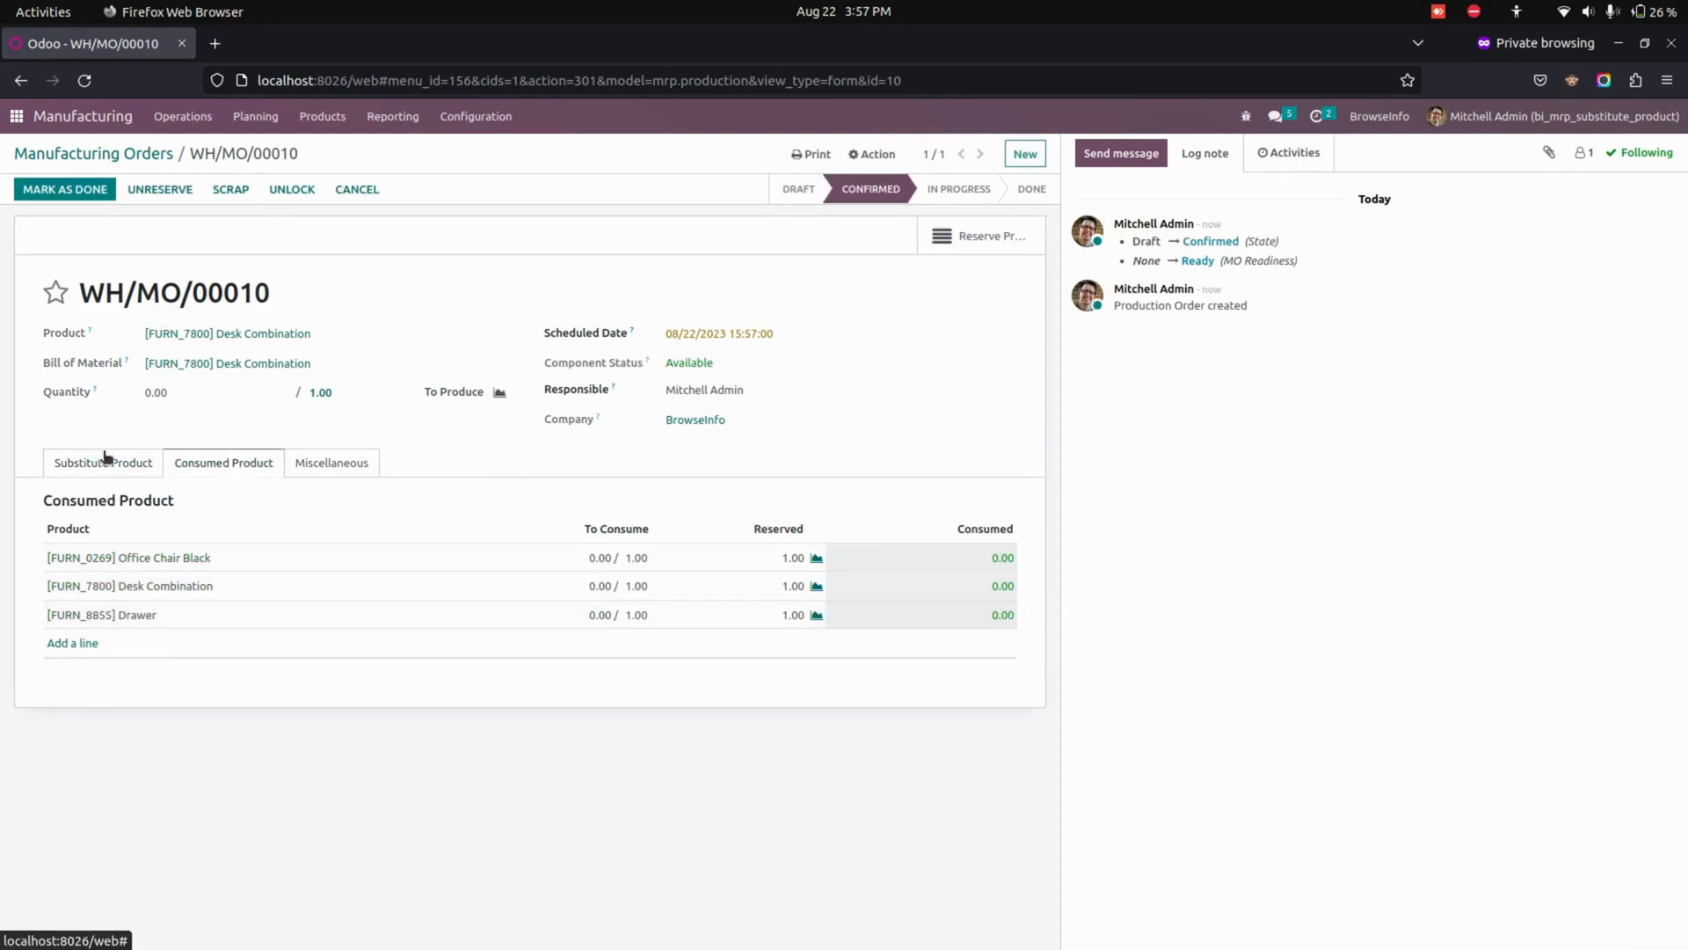
pyautogui.click(102, 463)
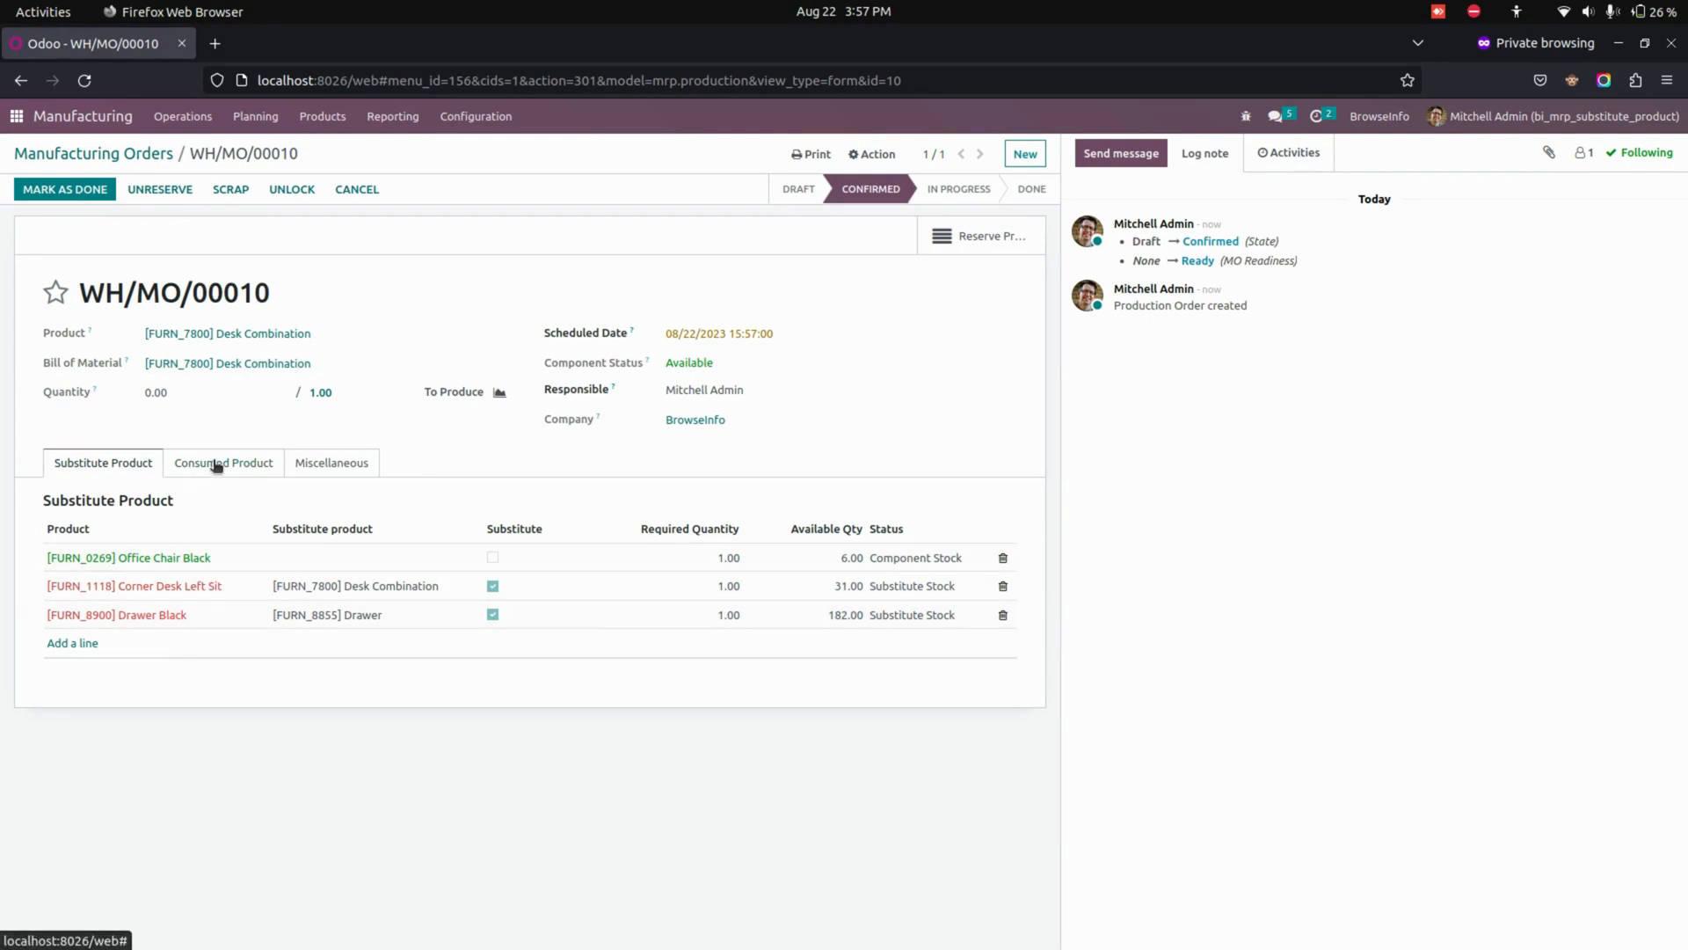
pyautogui.click(223, 462)
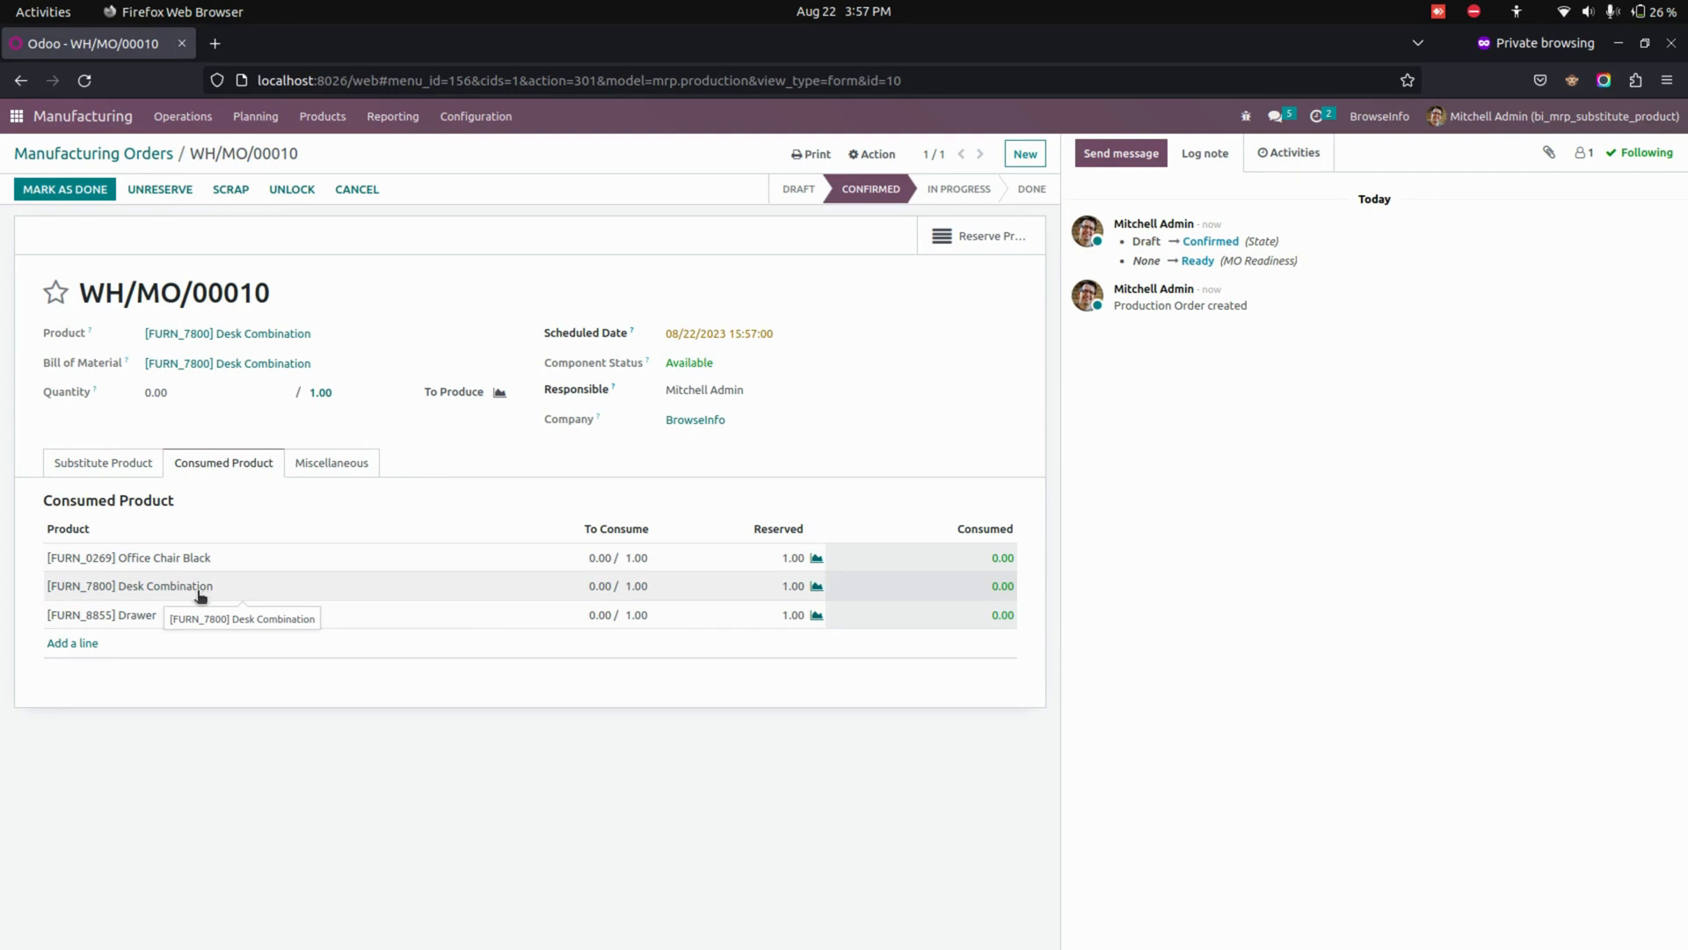
# Step: Mark WH/MO/00010 as done, accept the consumption warning, and review the consumed products
pyautogui.click(64, 189)
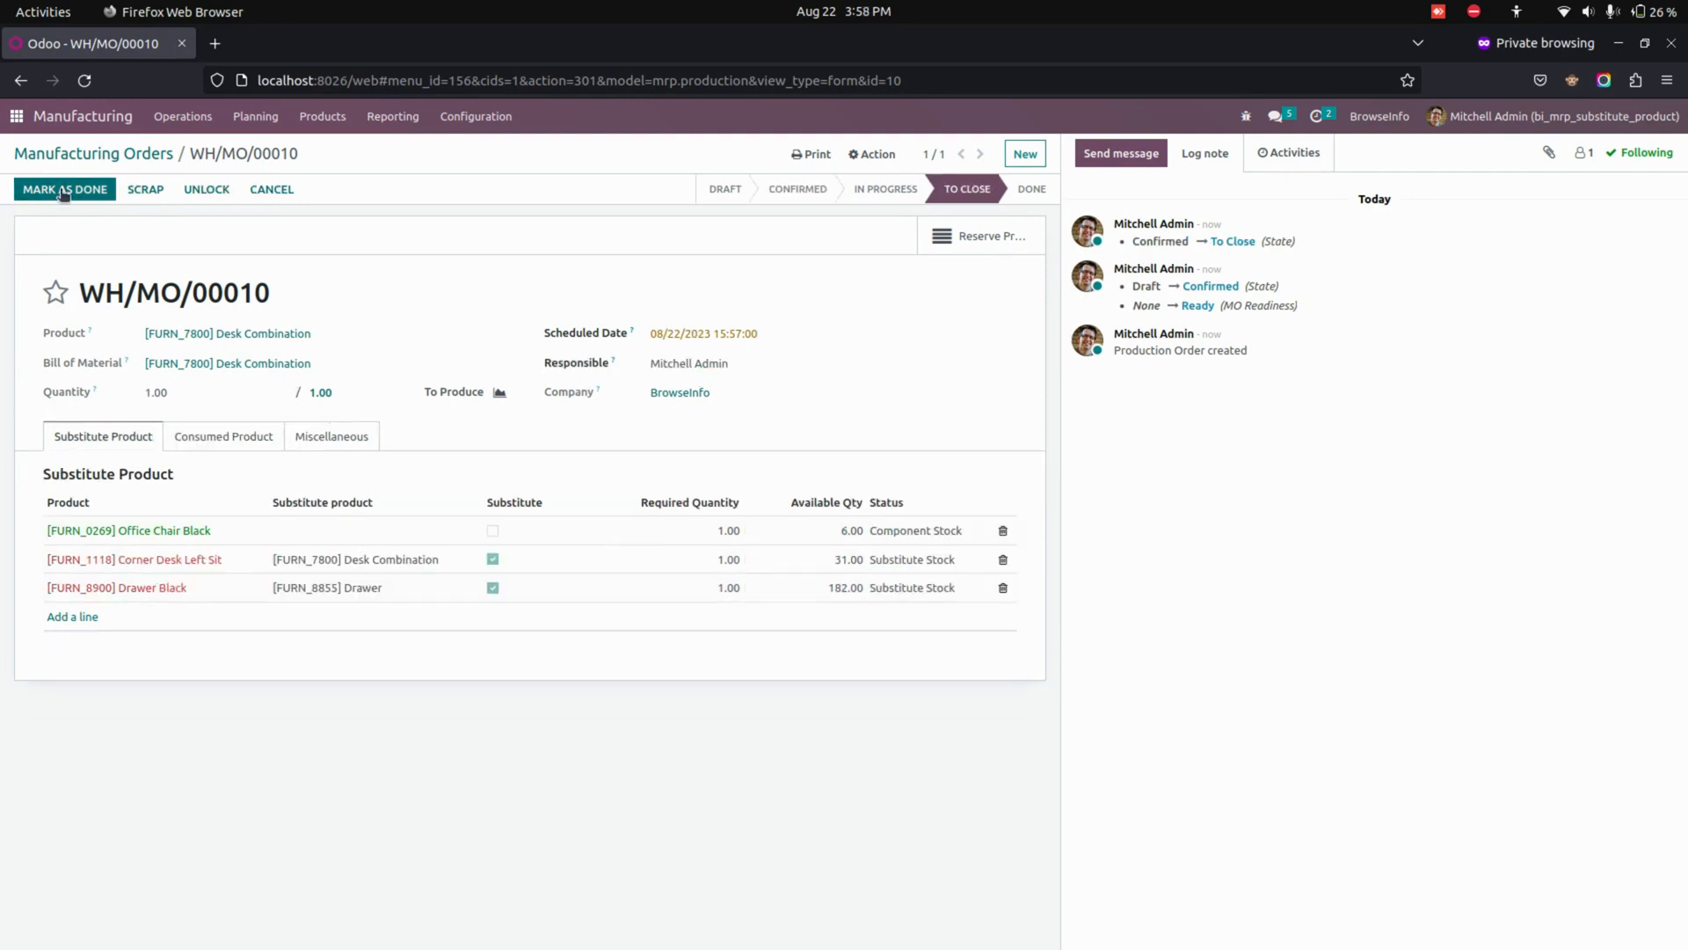
pyautogui.click(63, 189)
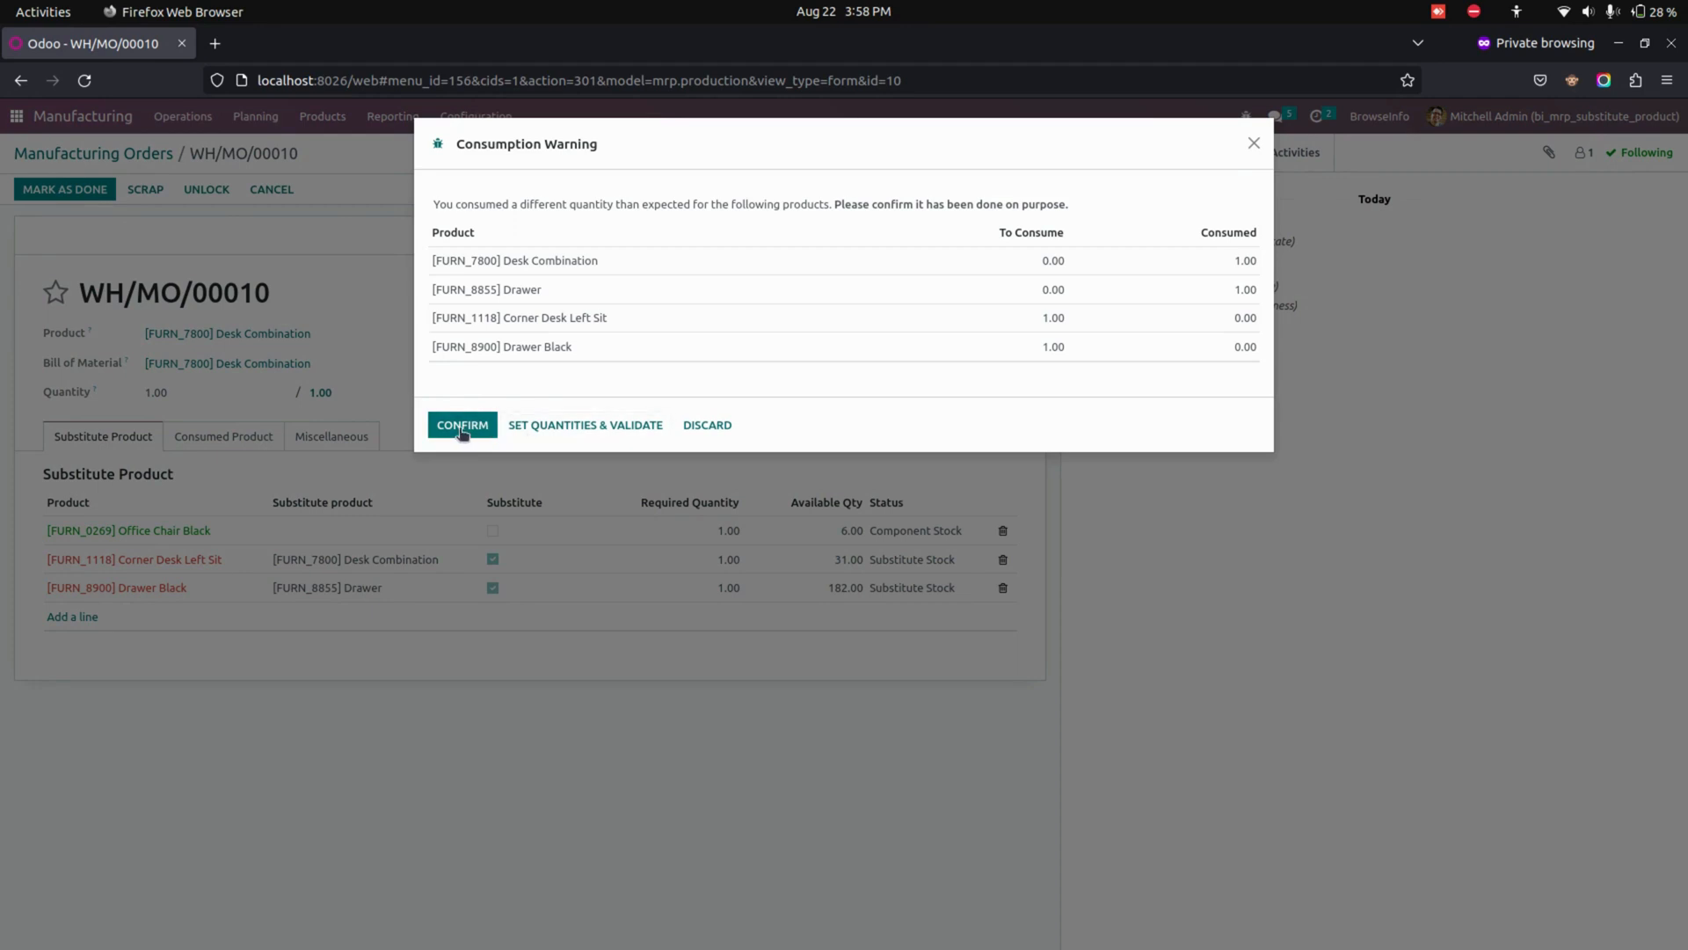
pyautogui.click(462, 425)
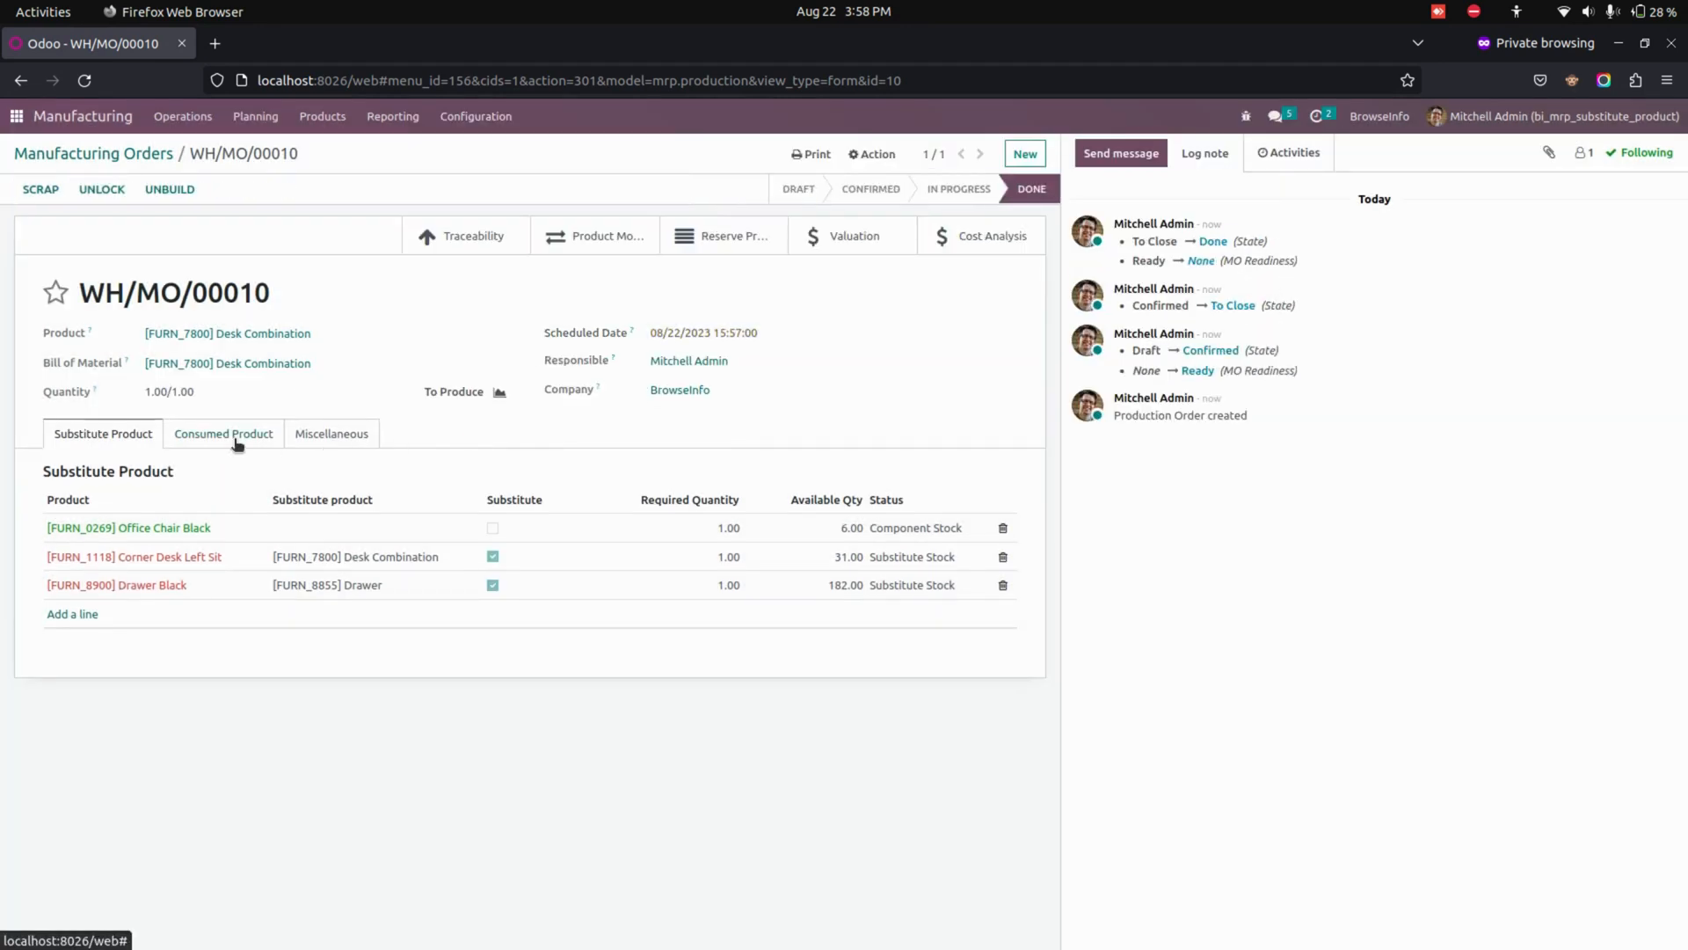
pyautogui.click(223, 434)
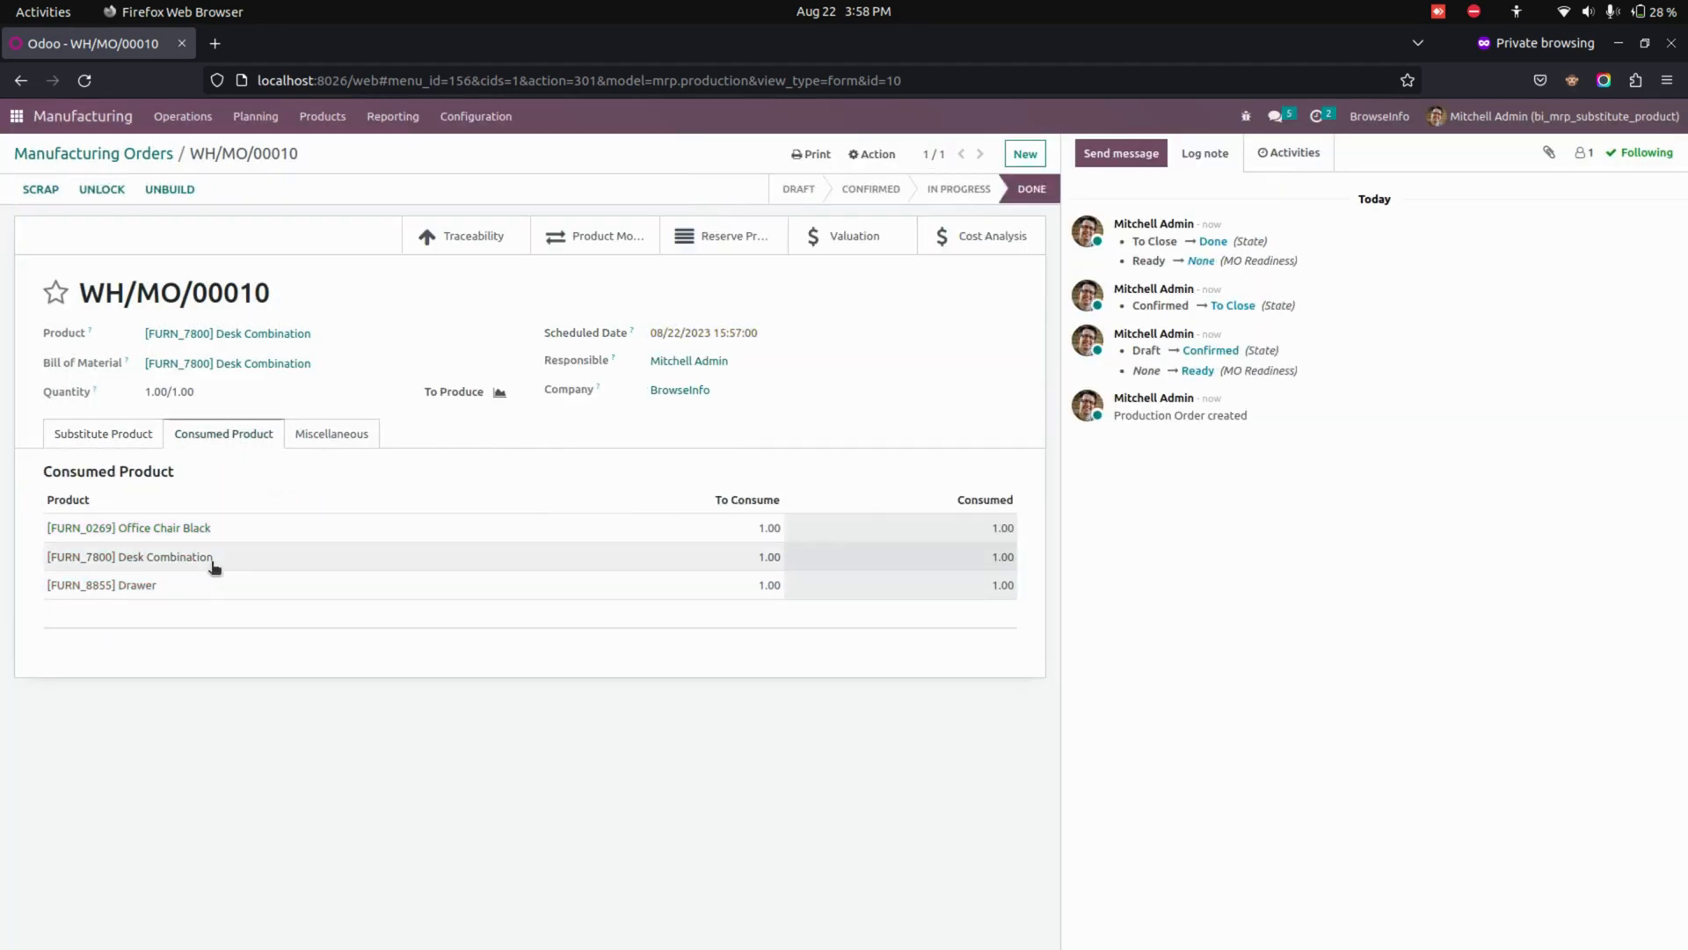
pyautogui.moveTo(204, 576)
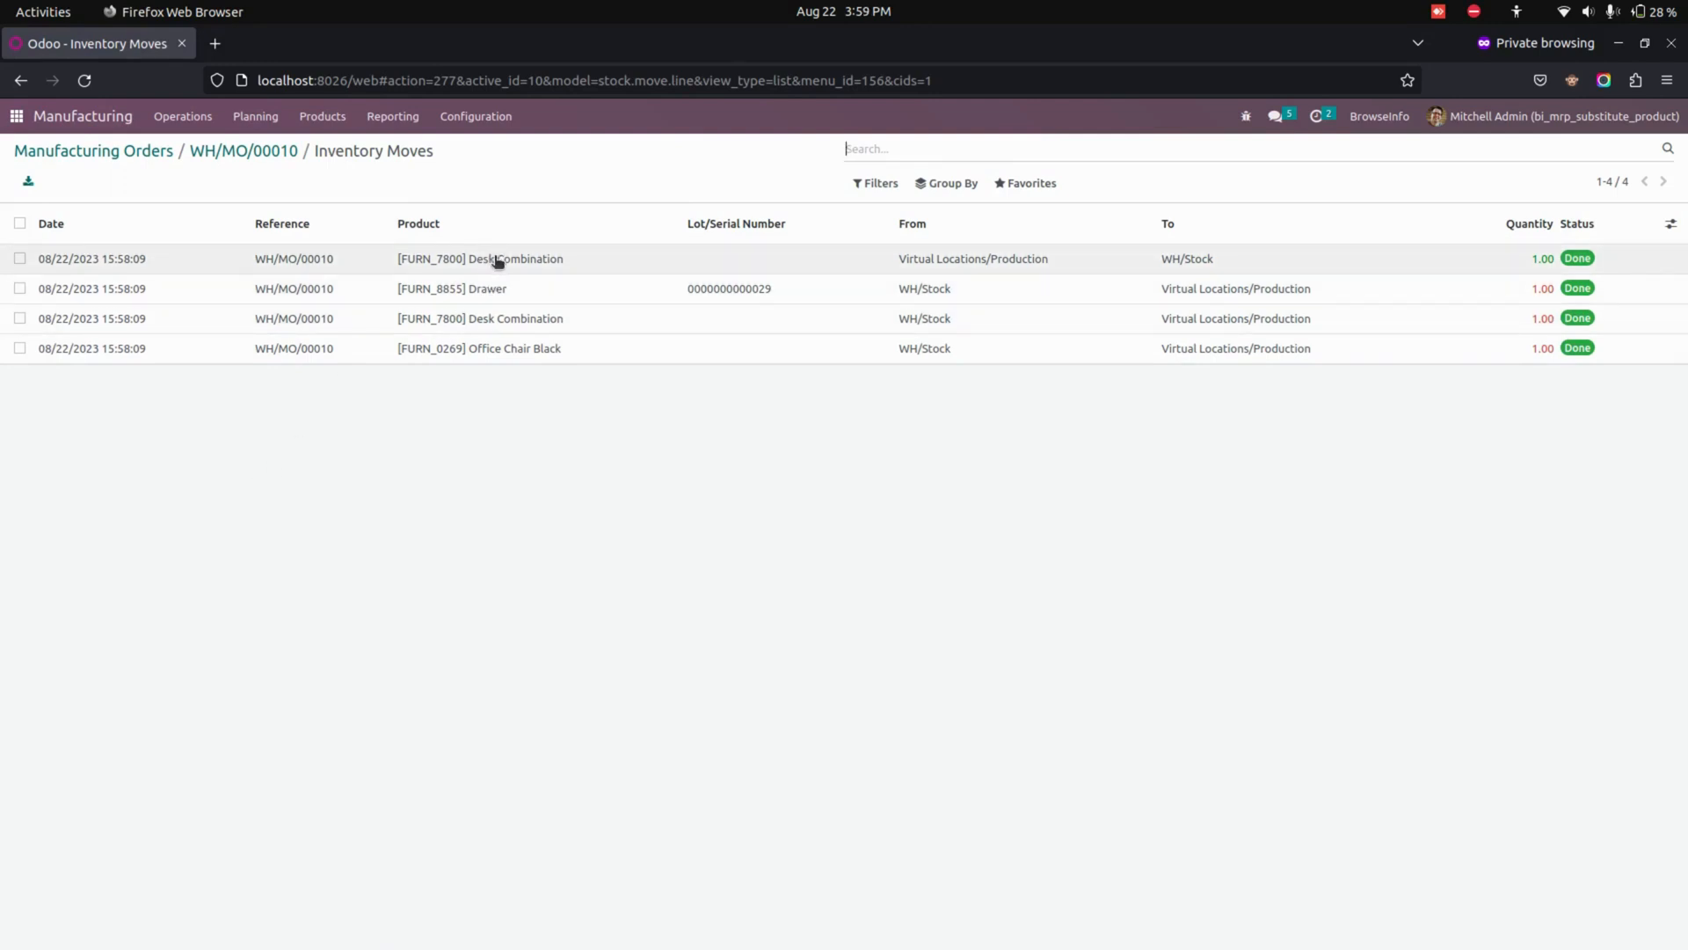
pyautogui.moveTo(486, 290)
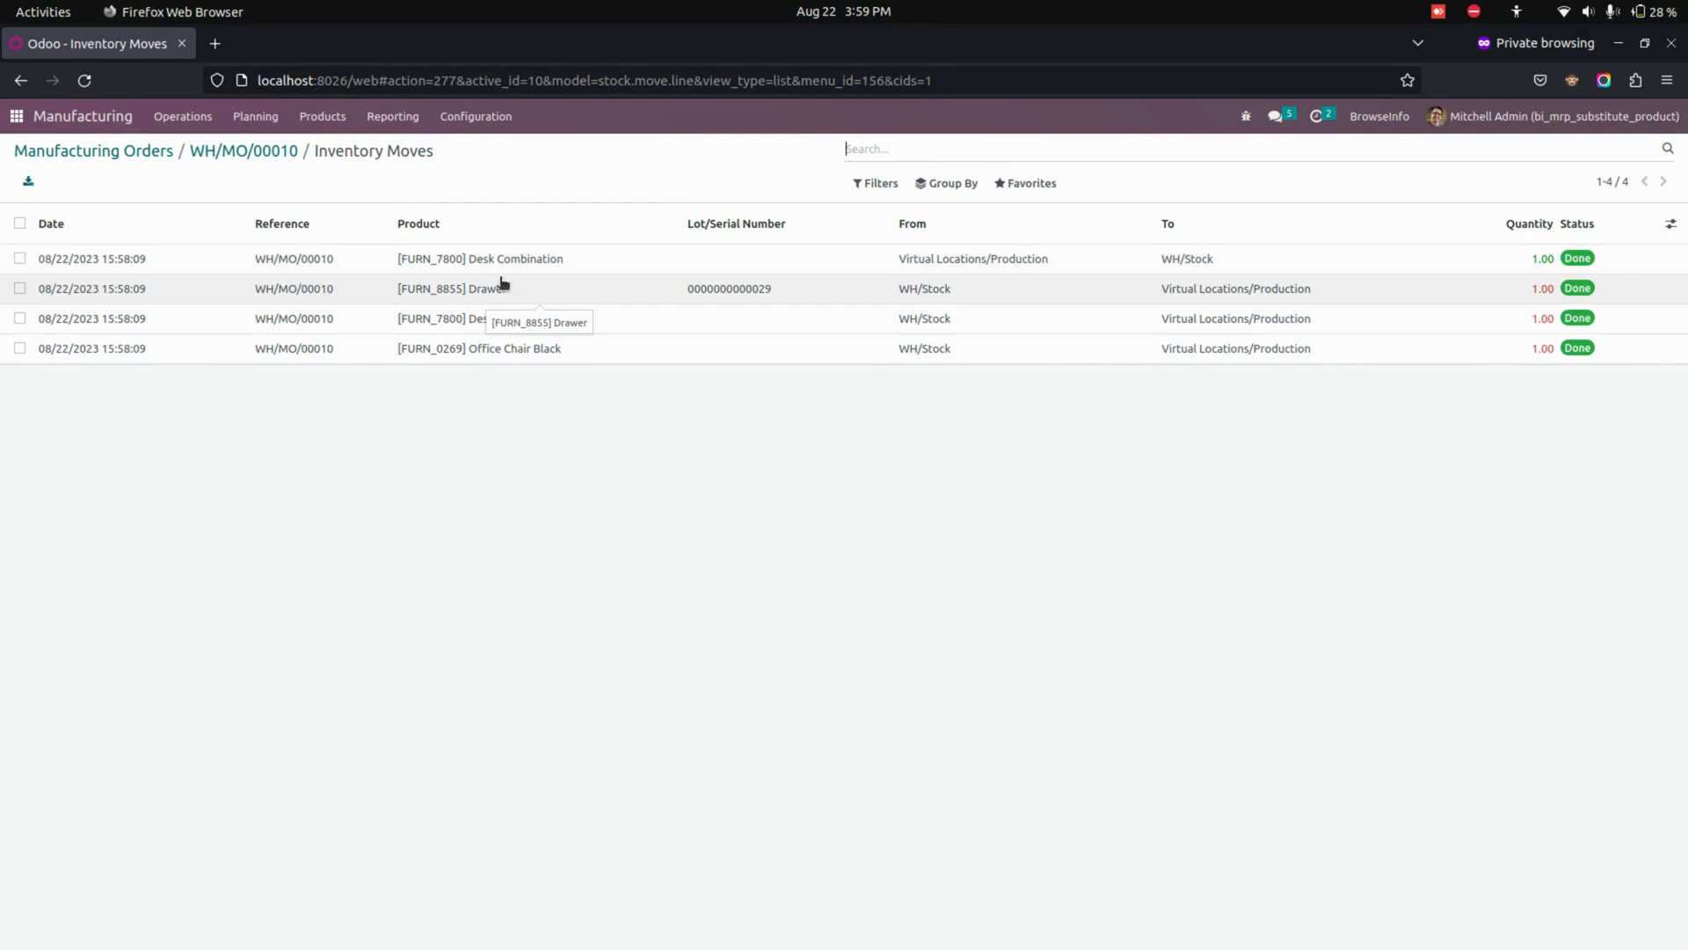